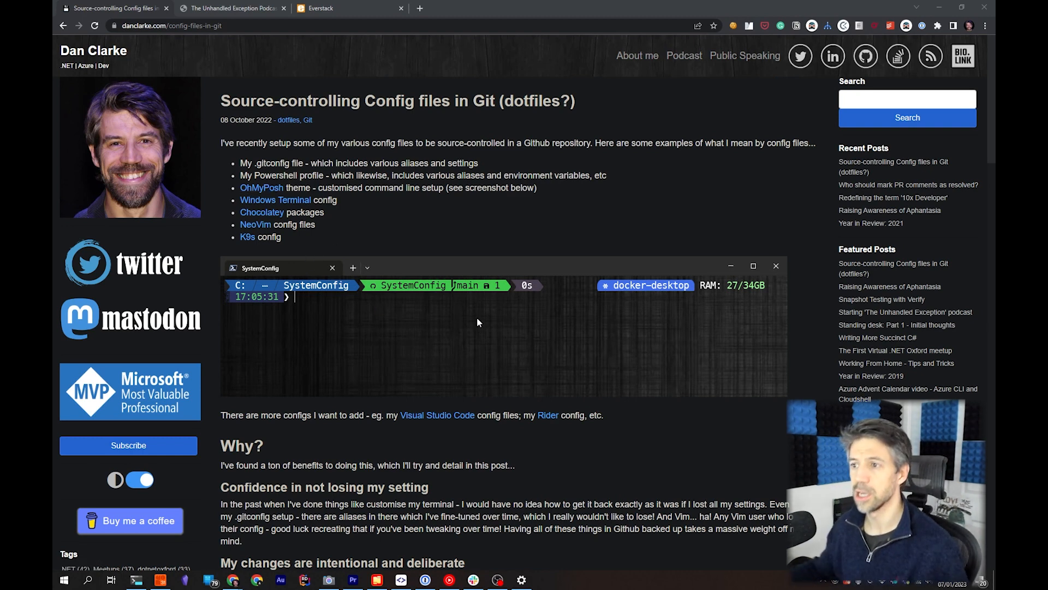
{"action": "mouse_move", "coordinate": [460, 356]}
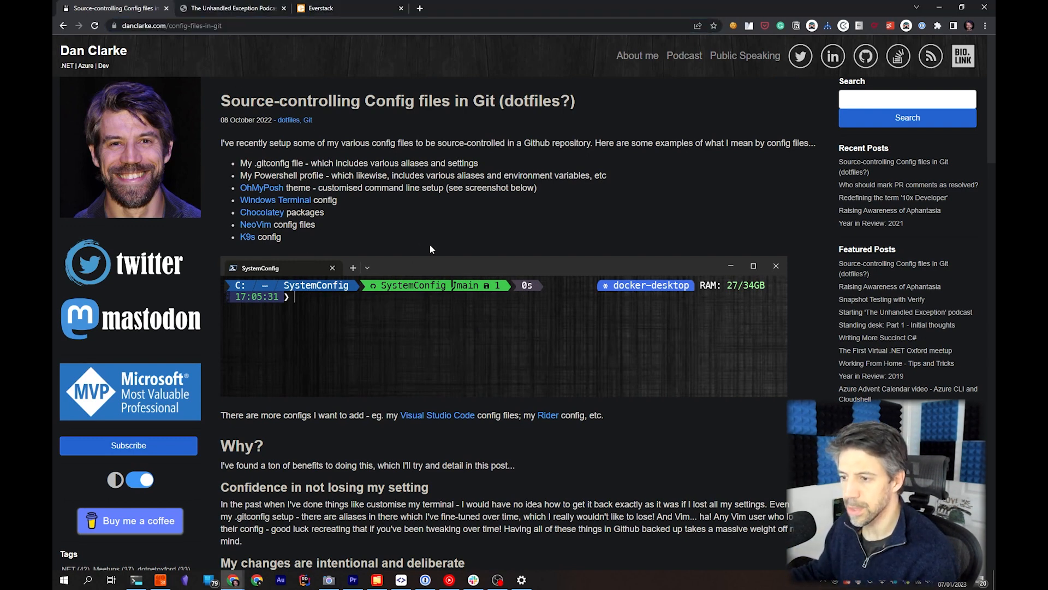
- Read down to the 'Why?' section, highlighting the 'Confidence in not losing my settings' heading
{"action": "scroll", "scroll_direction": "down", "scroll_amount": 3}
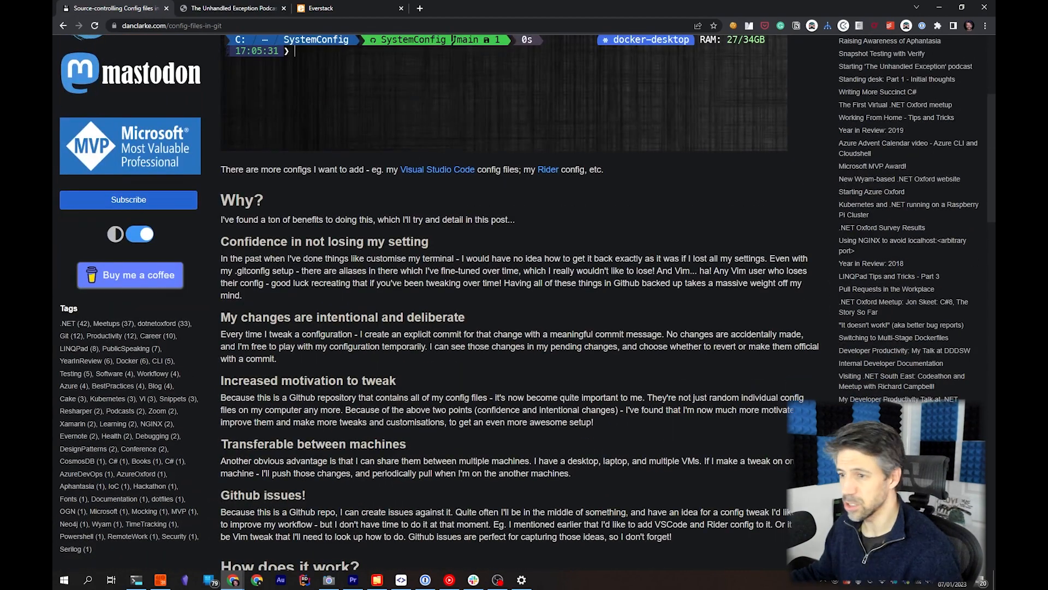
{"action": "mouse_move", "coordinate": [450, 380]}
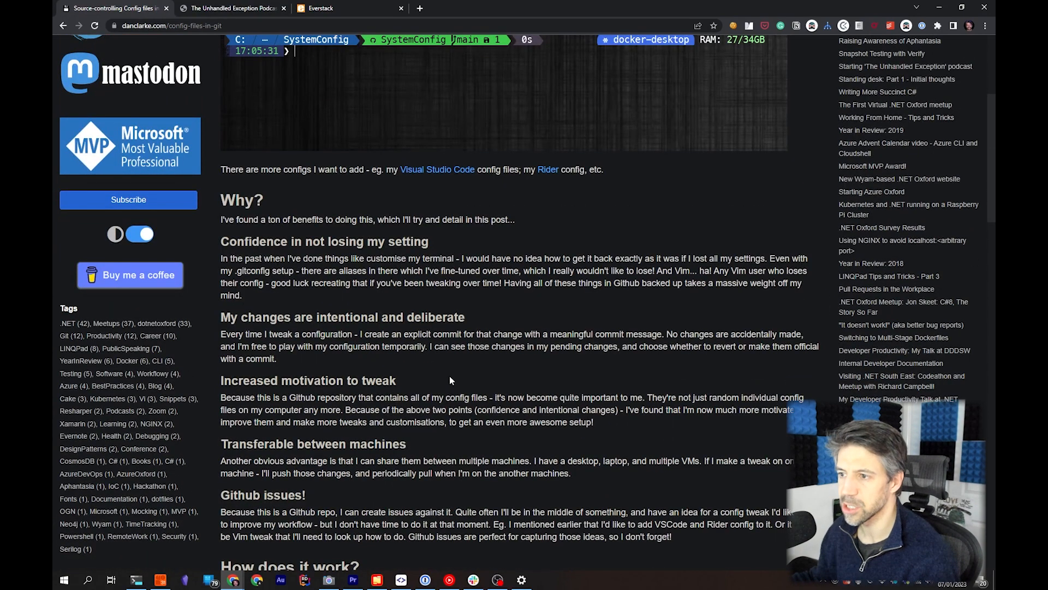
{"action": "mouse_move", "coordinate": [300, 290]}
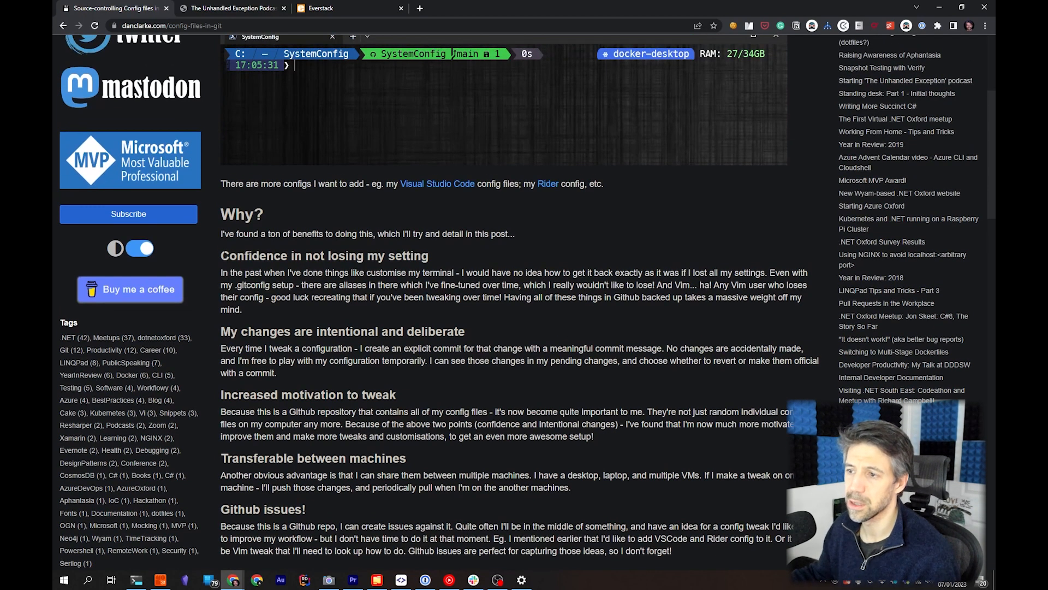
{"action": "left_click_drag", "start_coordinate": [221, 255], "coordinate": [407, 272]}
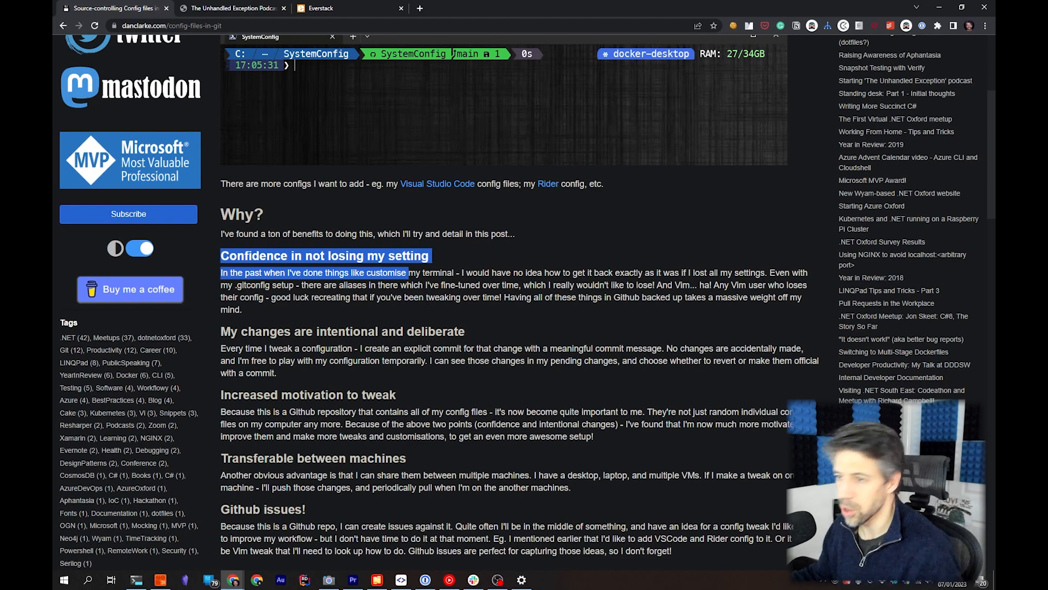
{"action": "mouse_move", "coordinate": [404, 316]}
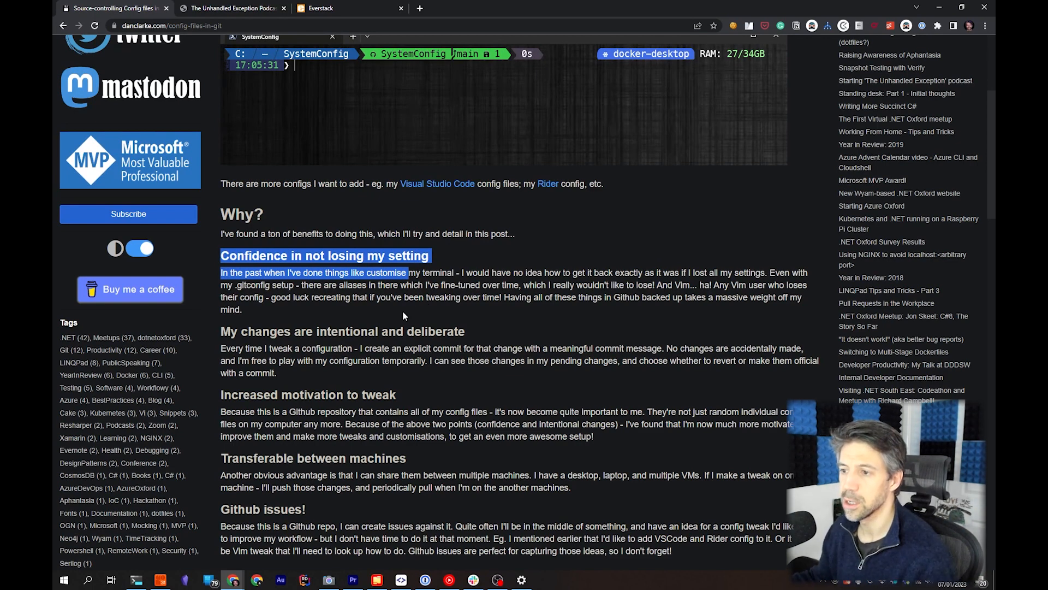
{"action": "scroll", "scroll_direction": "down", "scroll_amount": 3}
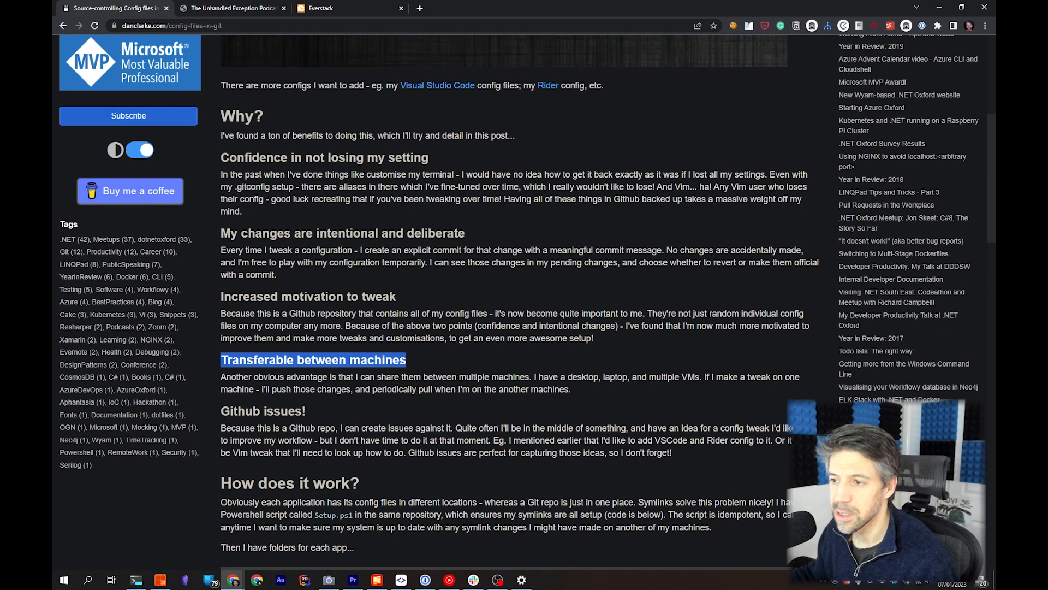
{"action": "scroll", "scroll_direction": "down", "scroll_amount": 3}
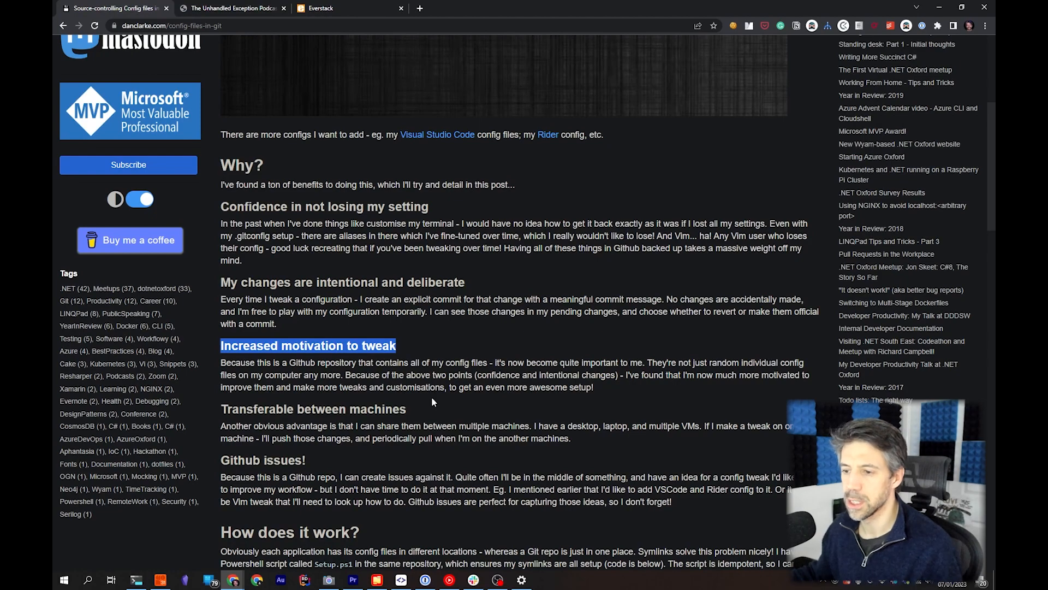
- Scroll through 'How does it work?', the VS Code screenshot and the Setup.ps1 gist to the post's end
{"action": "scroll", "scroll_direction": "down", "scroll_amount": 3}
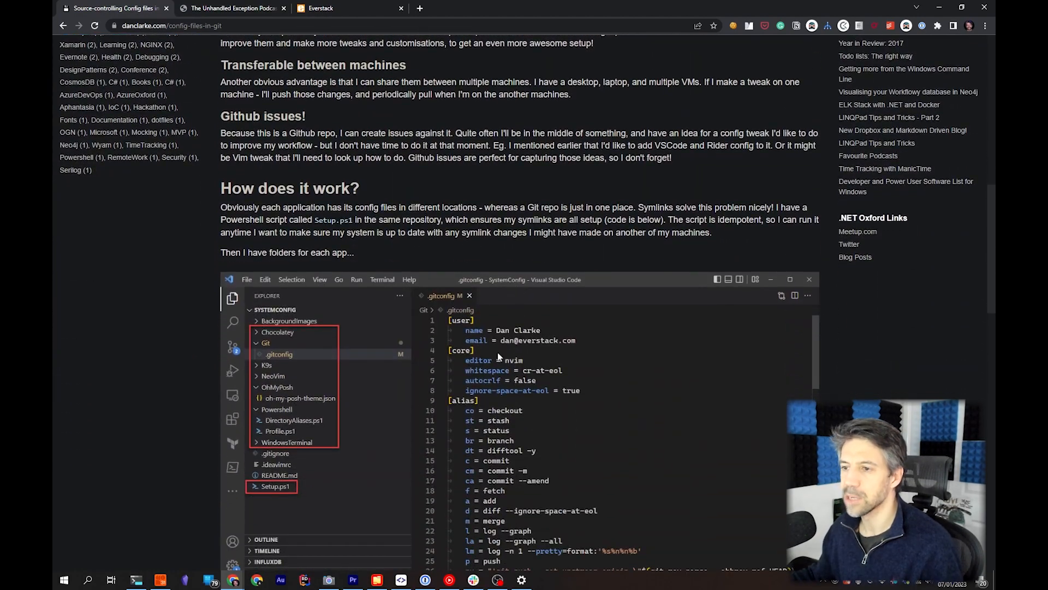
{"action": "scroll", "scroll_direction": "down", "scroll_amount": 3}
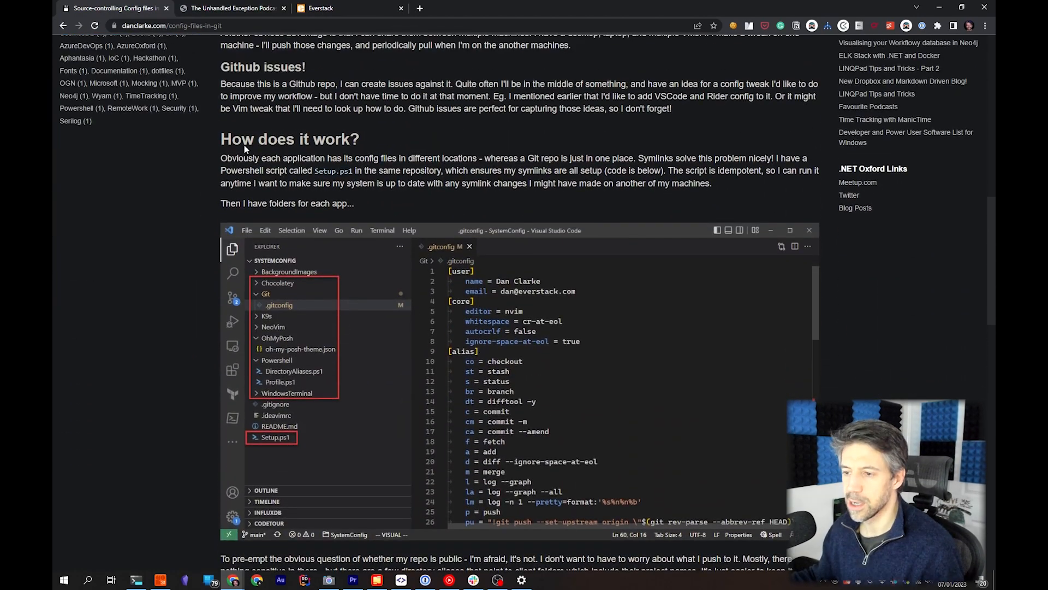
{"action": "scroll", "scroll_direction": "down", "scroll_amount": 3}
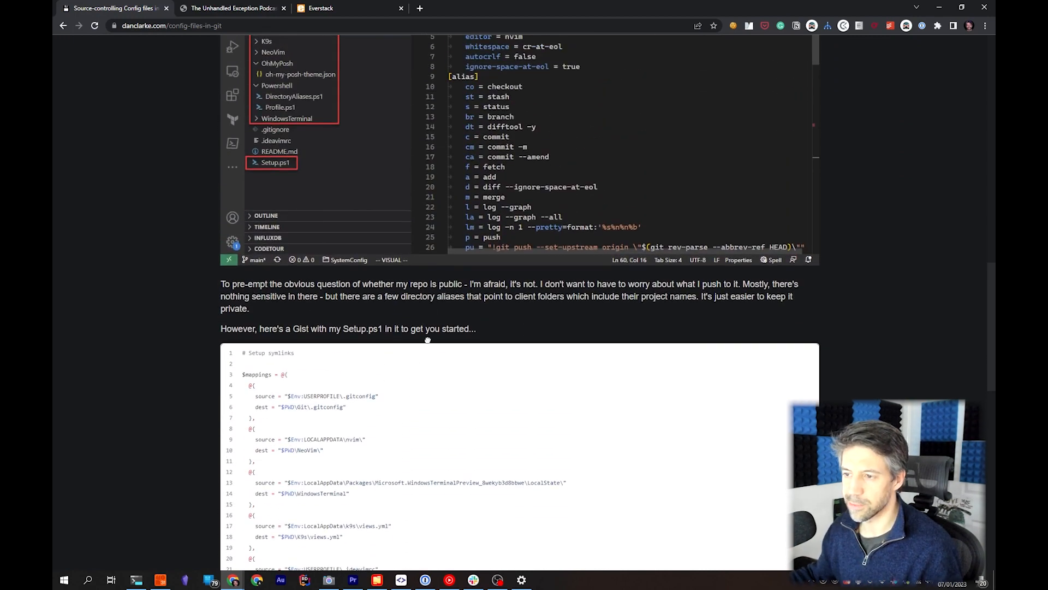
{"action": "scroll", "scroll_direction": "down", "scroll_amount": 3}
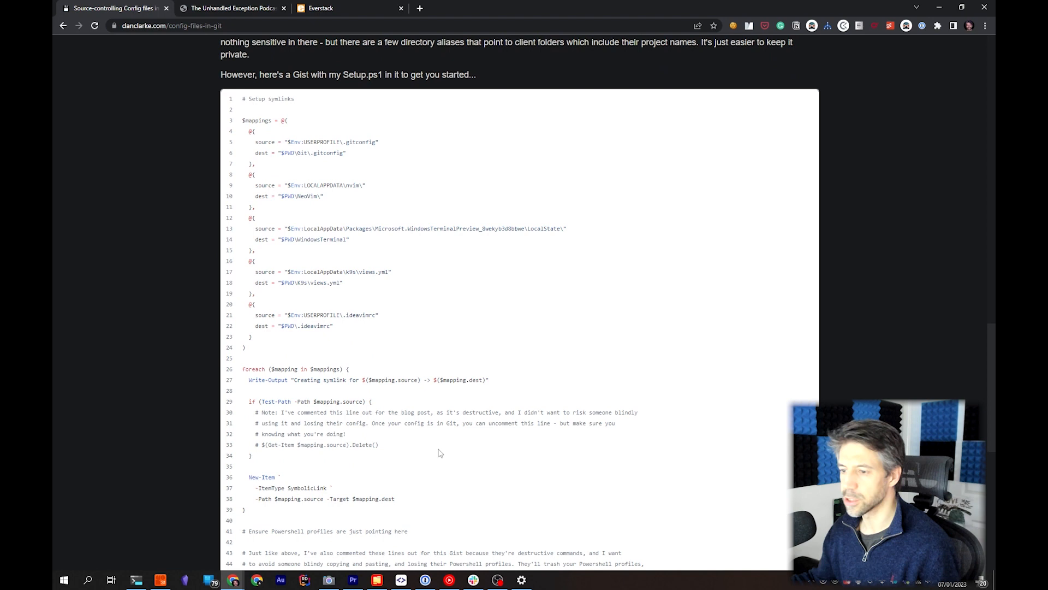
{"action": "mouse_move", "coordinate": [422, 469]}
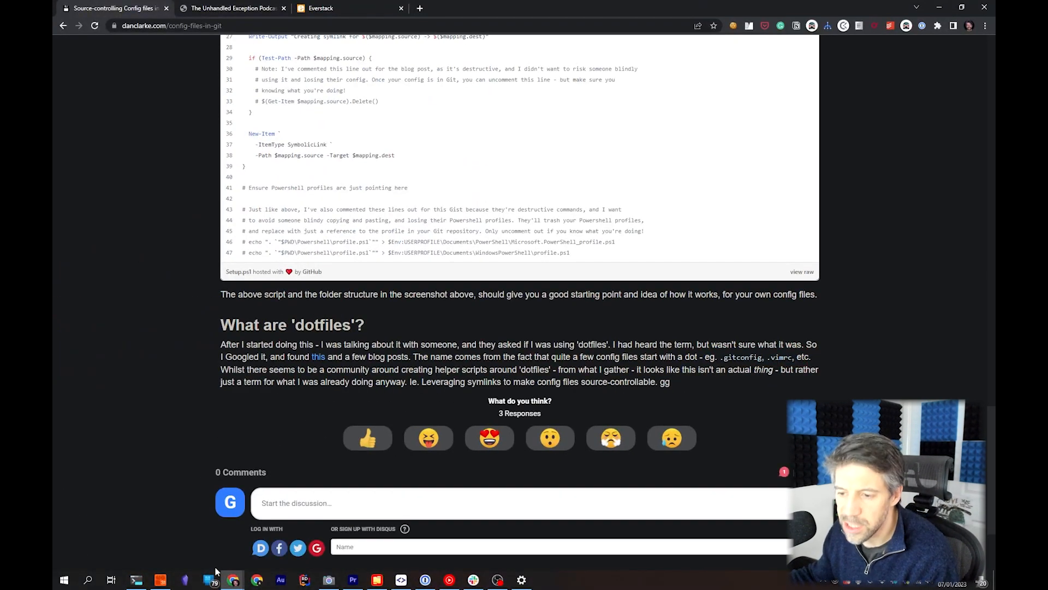
{"action": "left_click", "coordinate": [135, 580]}
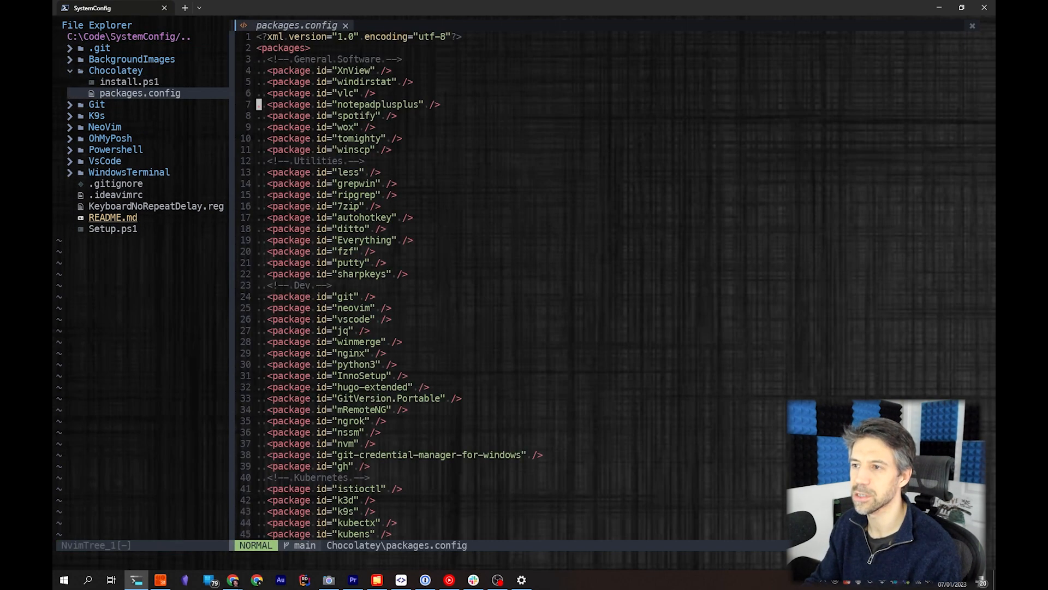
- Open Git/.gitconfig, then expand the NeoVim folder and open plugins.vim from NvimTree
{"action": "left_click", "coordinate": [96, 104]}
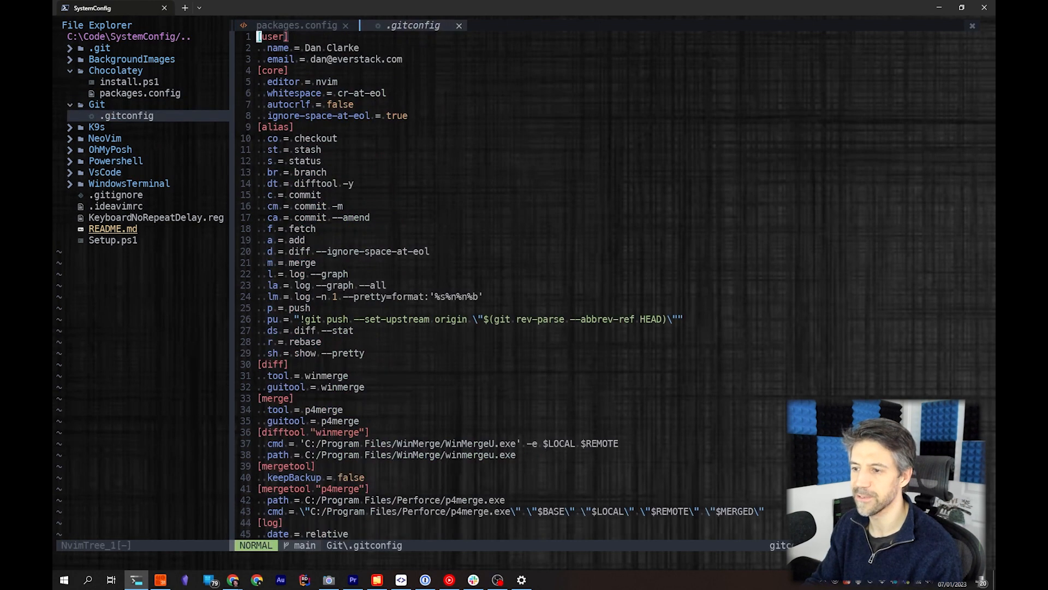
{"action": "key", "text": "V"}
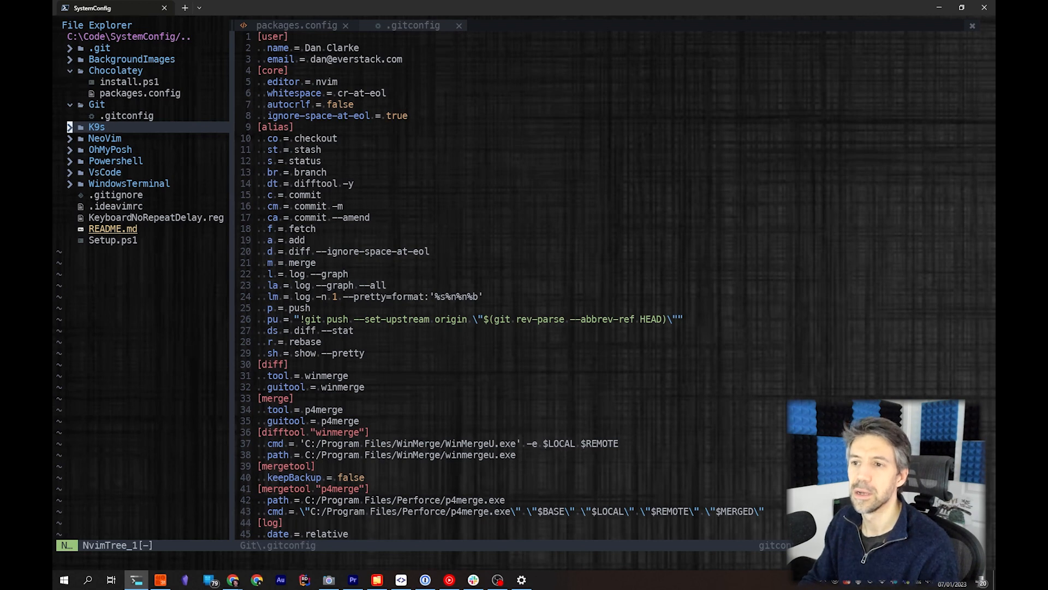
{"action": "left_click", "coordinate": [105, 137]}
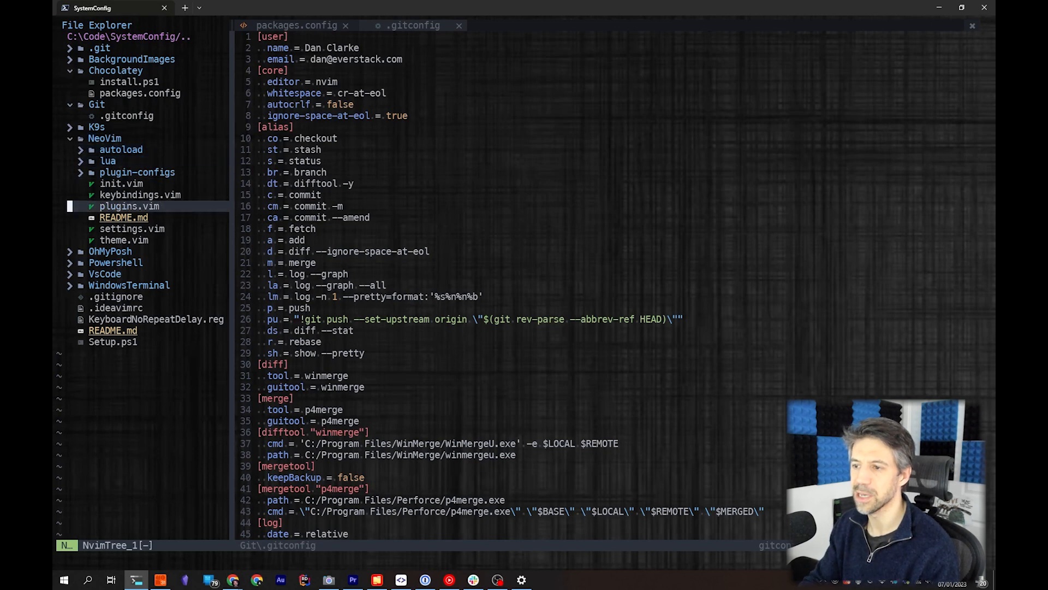
{"action": "left_click", "coordinate": [129, 206]}
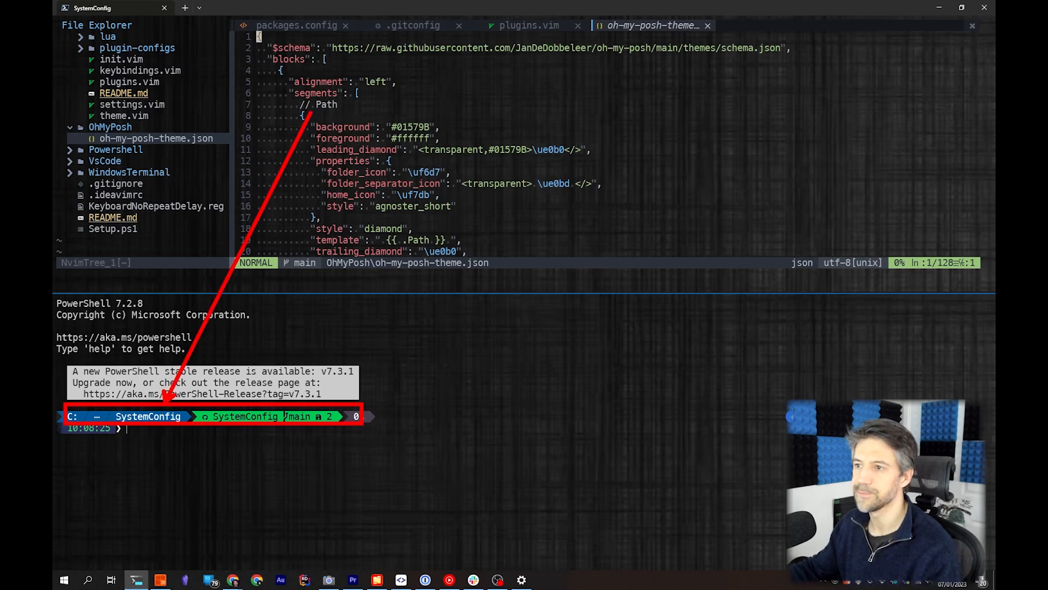
- Scroll through the theme's path, git, execution-time, error, kubectl and memory segments, then expand the Powershell folder
{"action": "scroll", "scroll_direction": "down", "scroll_amount": 3}
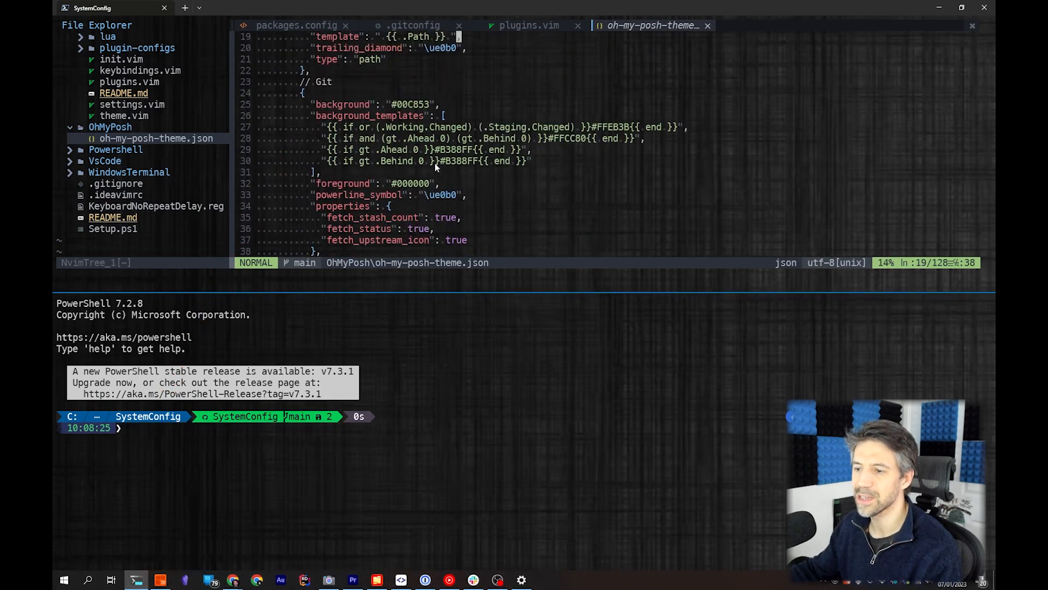
{"action": "scroll", "scroll_direction": "down", "scroll_amount": 3}
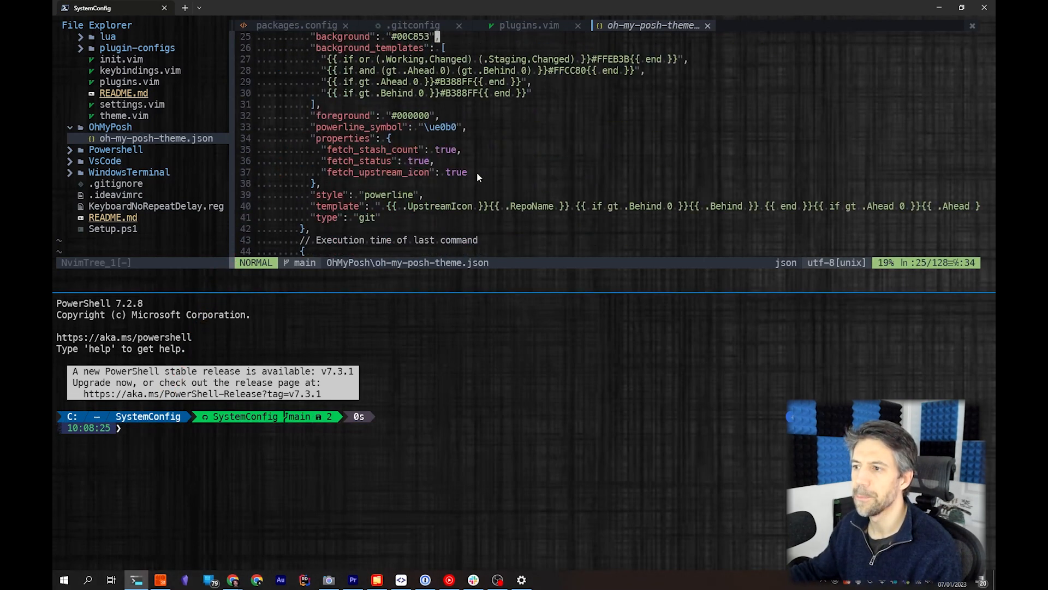
{"action": "scroll", "scroll_direction": "down", "scroll_amount": 3}
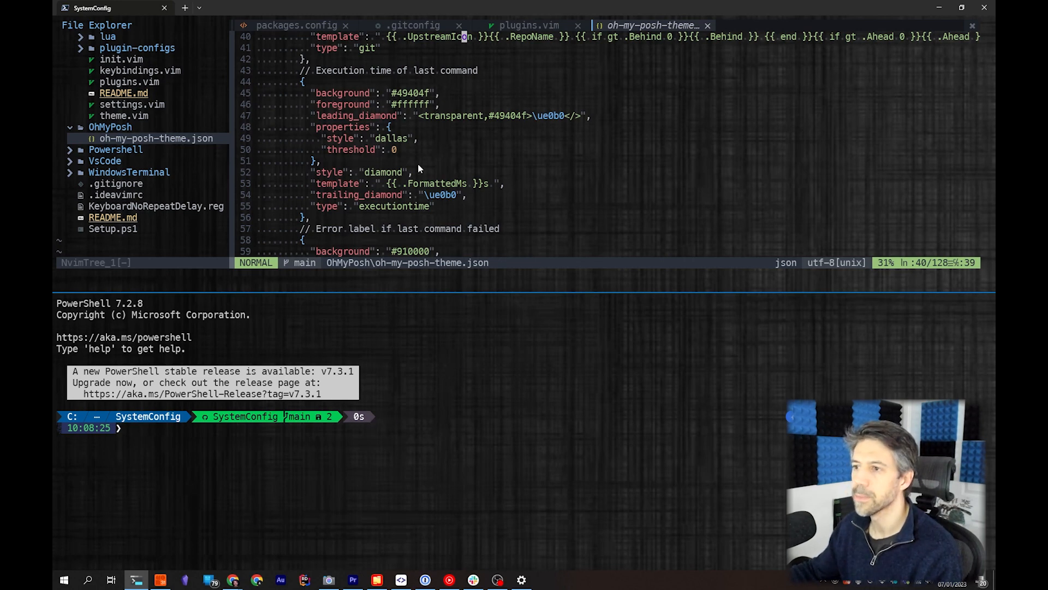
{"action": "scroll", "scroll_direction": "down", "scroll_amount": 3}
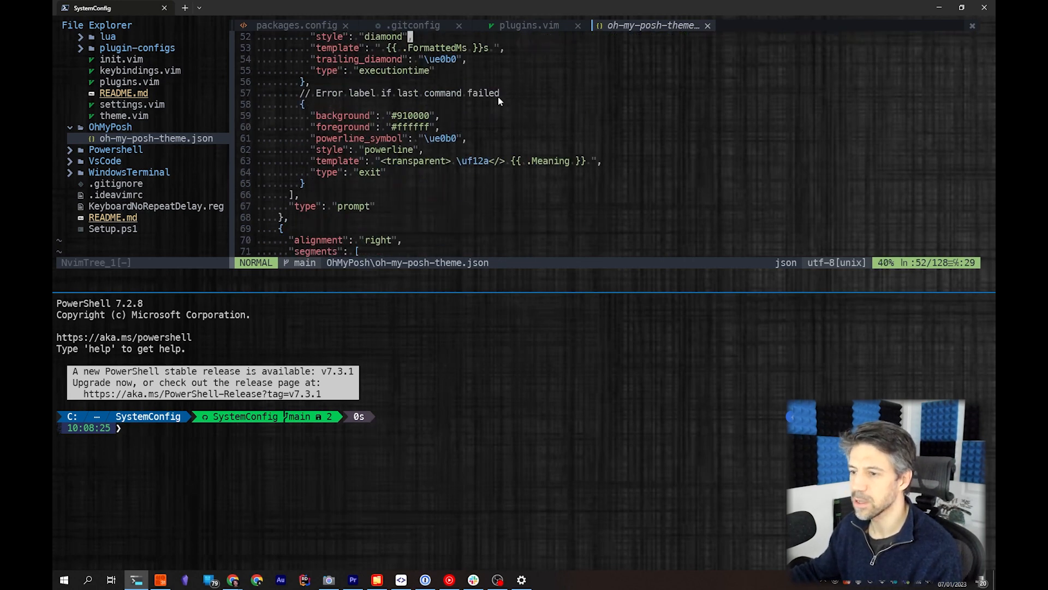
{"action": "mouse_move", "coordinate": [422, 168]}
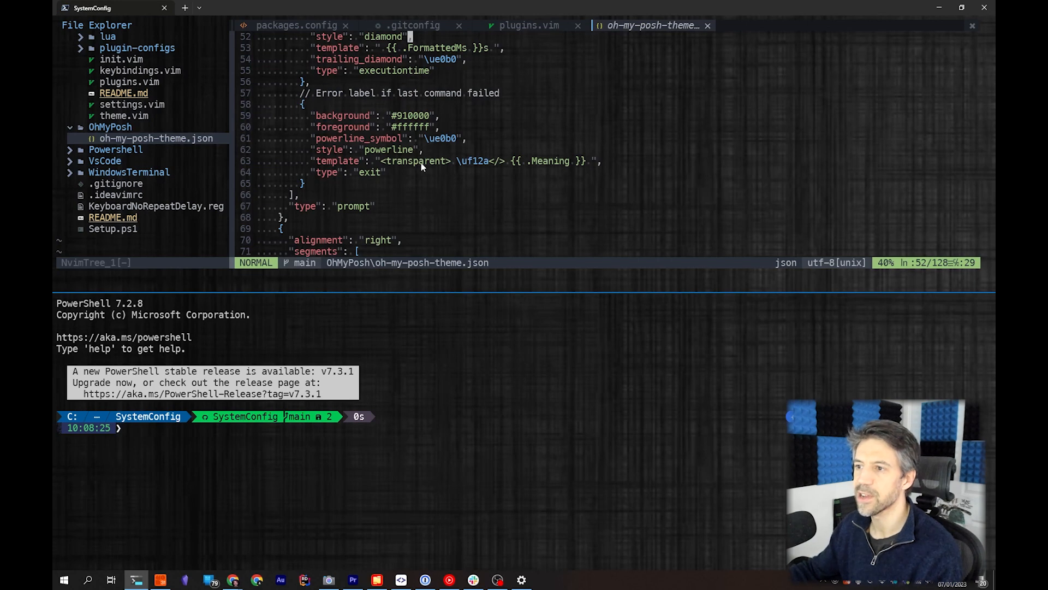
{"action": "scroll", "scroll_direction": "down", "scroll_amount": 3}
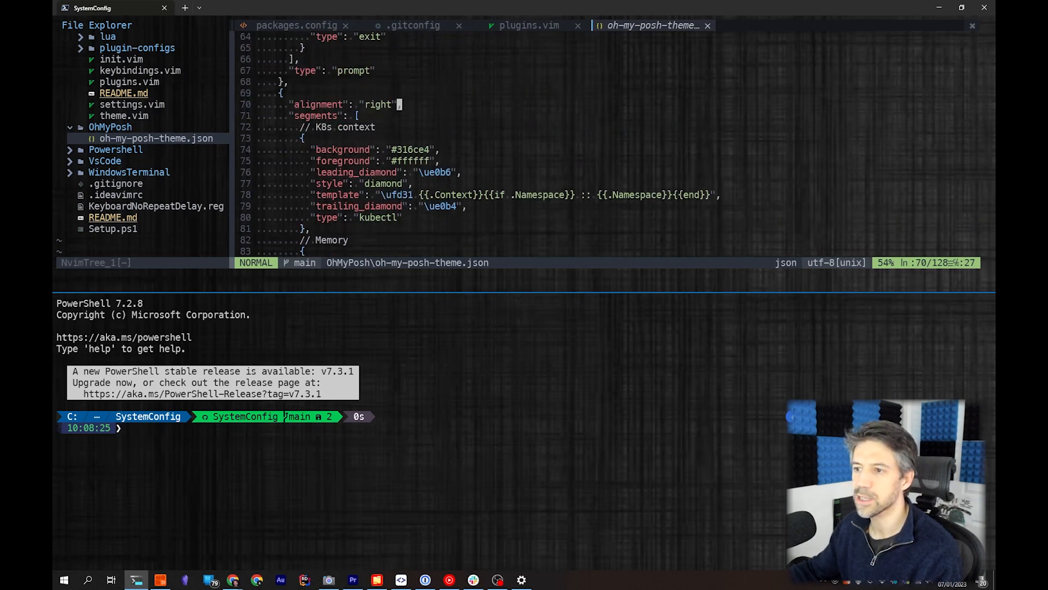
{"action": "scroll", "scroll_direction": "down", "scroll_amount": 3}
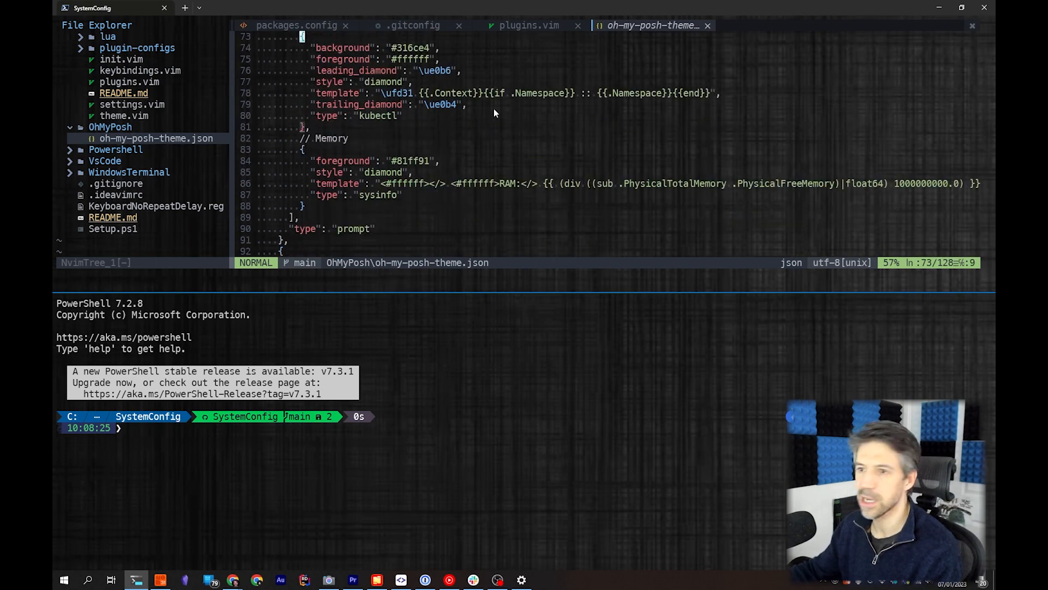
{"action": "mouse_move", "coordinate": [122, 156]}
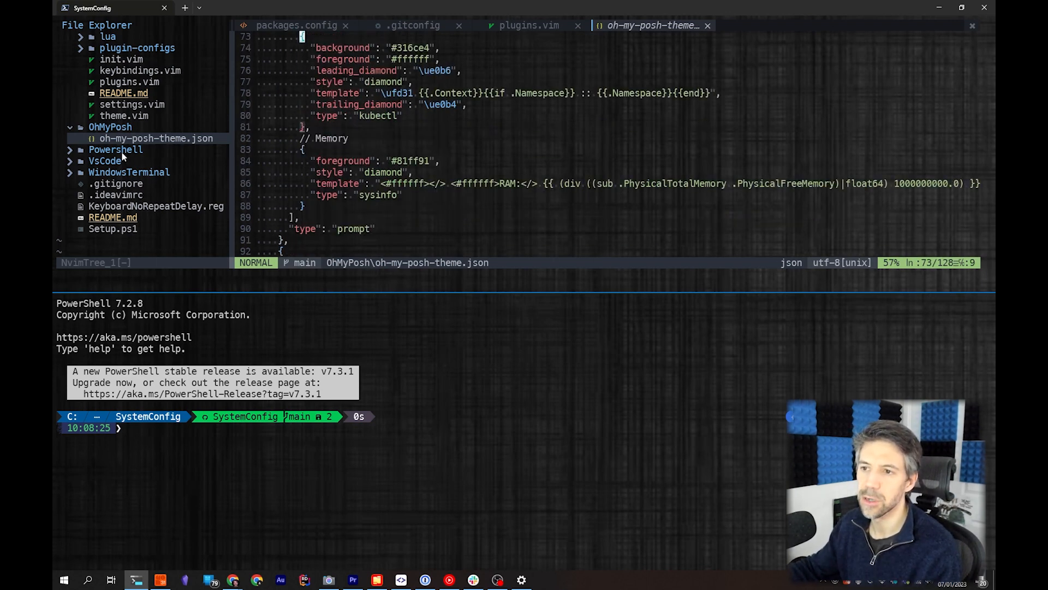
{"action": "left_click", "coordinate": [115, 150]}
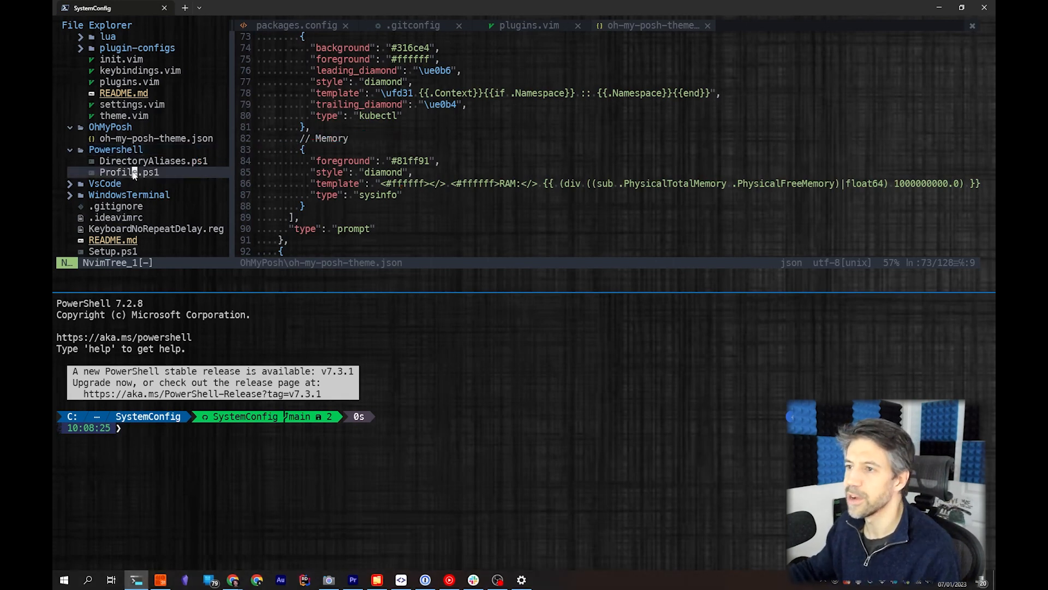
- Open Profile.ps1 and run 'docker -h | vim' in the PowerShell pane to list docker commands
{"action": "double_click", "coordinate": [129, 172]}
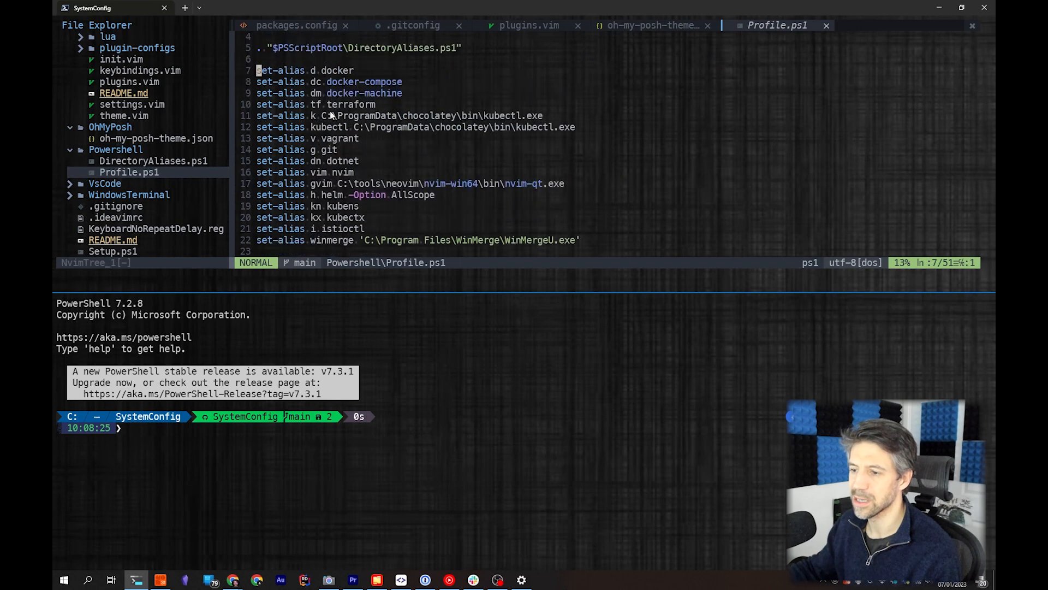
{"action": "type", "text": "docker -h | vim"}
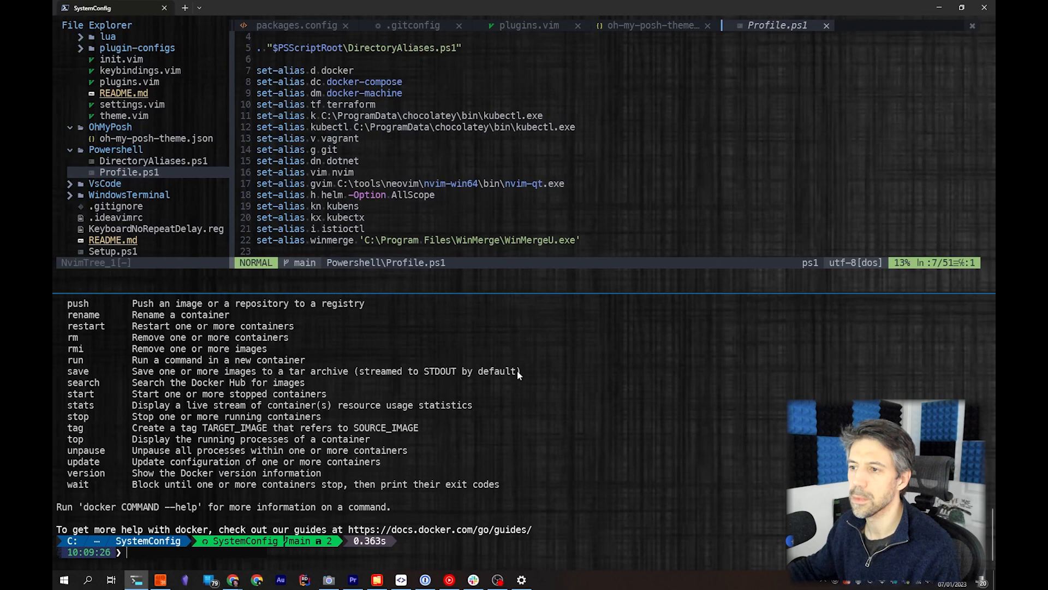
{"action": "scroll", "scroll_direction": "down", "scroll_amount": 3}
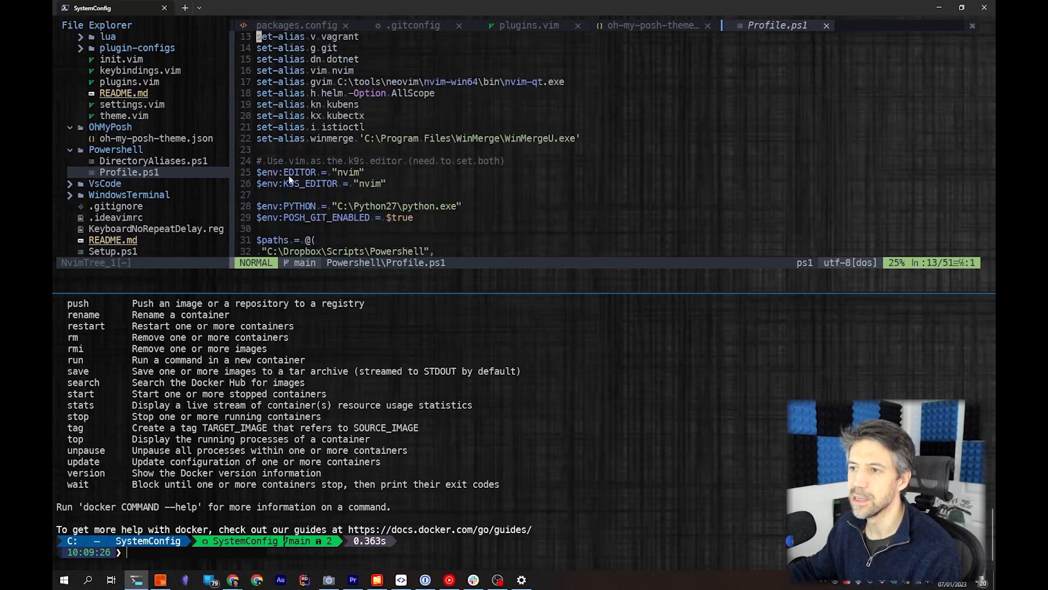
- Scroll through settings.json to its custom actions such as the git commit shortcut
{"action": "scroll", "scroll_direction": "down", "scroll_amount": 3}
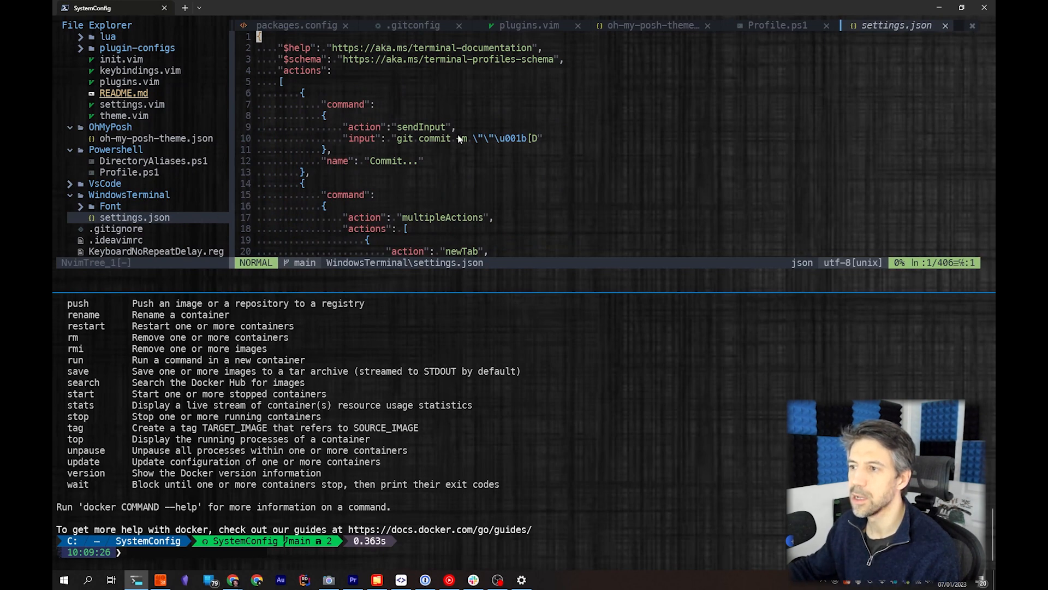
{"action": "scroll", "scroll_direction": "down", "scroll_amount": 3}
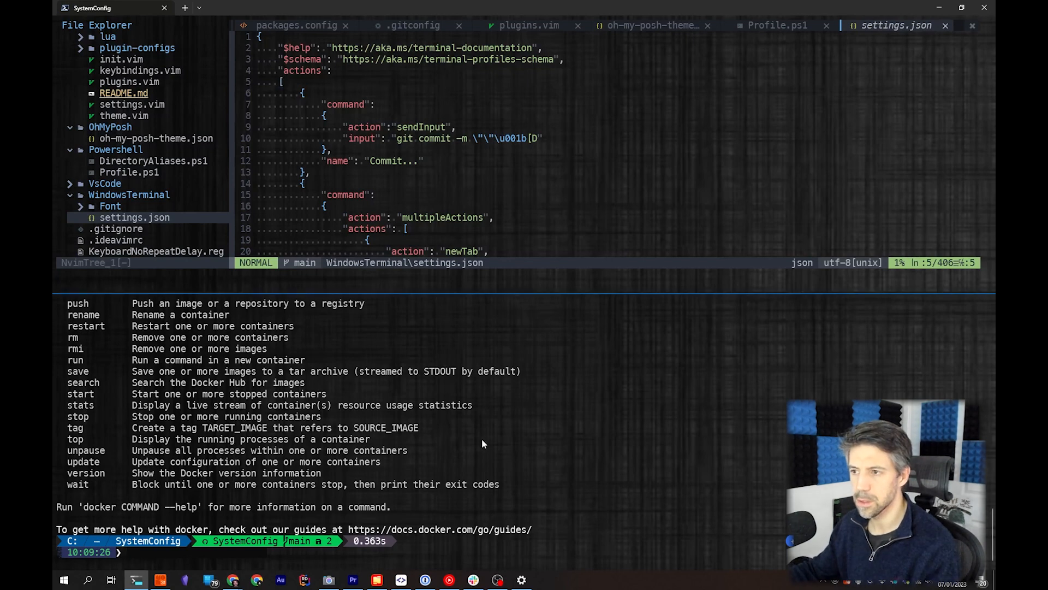
{"action": "mouse_move", "coordinate": [381, 210]}
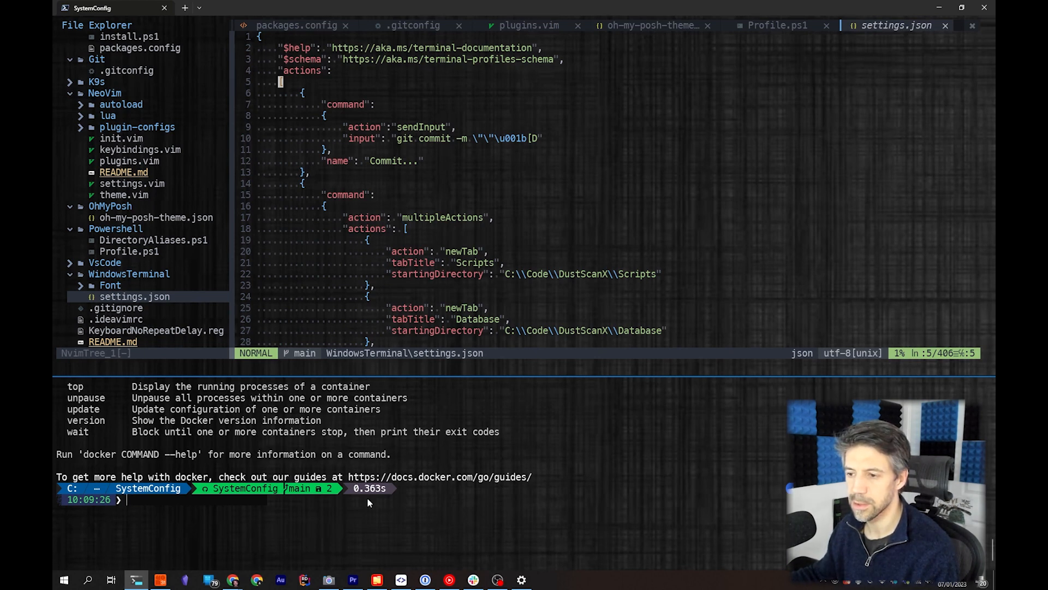
{"action": "mouse_move", "coordinate": [488, 517]}
{"action": "type", "text": "g s"}
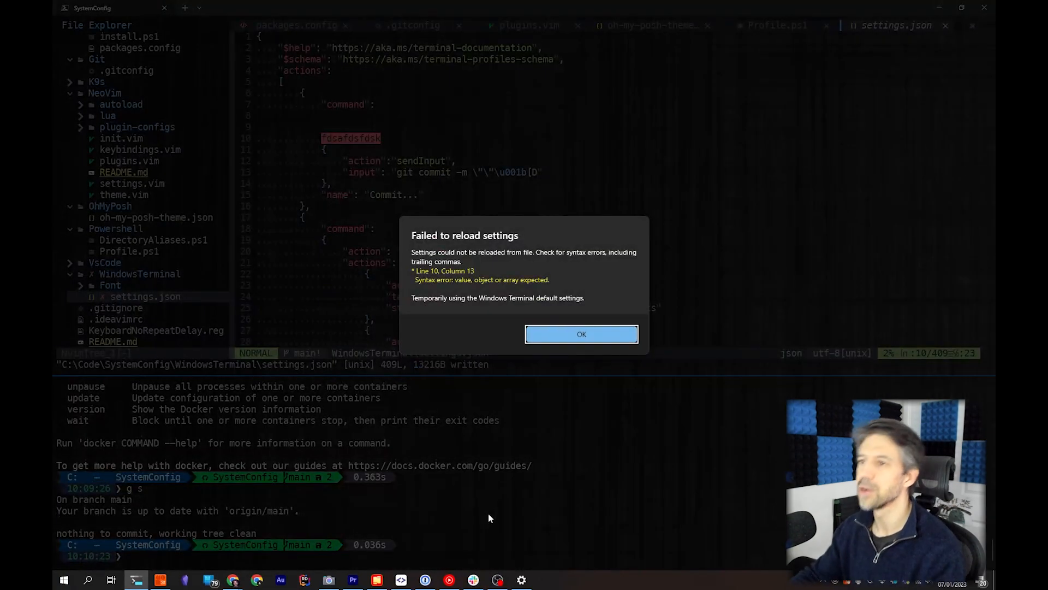
- Dismiss the 'Failed to reload settings' warning with OK
{"action": "left_click", "coordinate": [580, 334]}
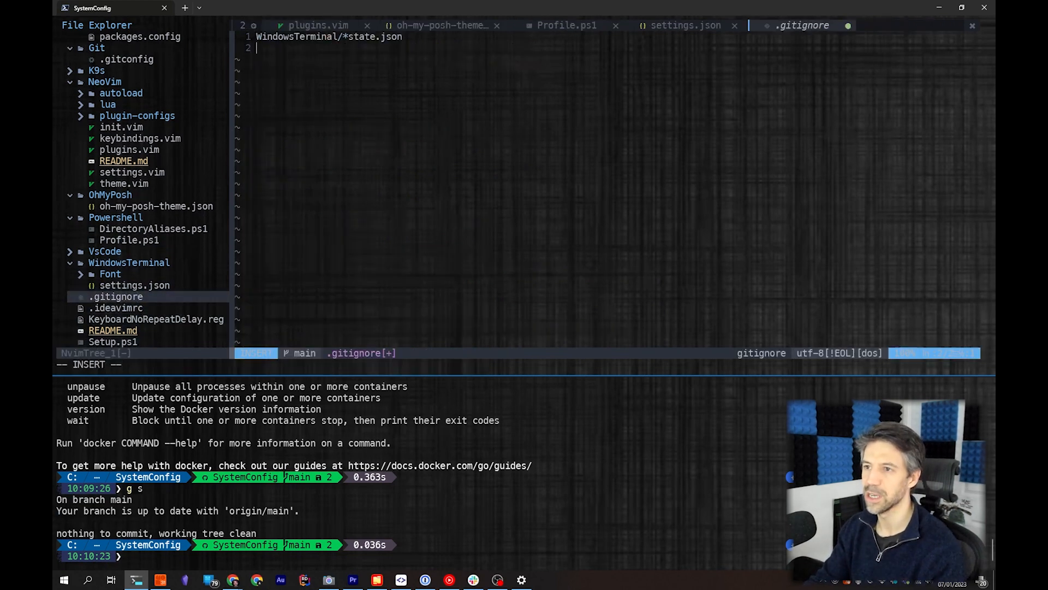
- Add the test line 'fdasfasd' to .gitignore before saving and committing
{"action": "type", "text": "fdasfasdf"}
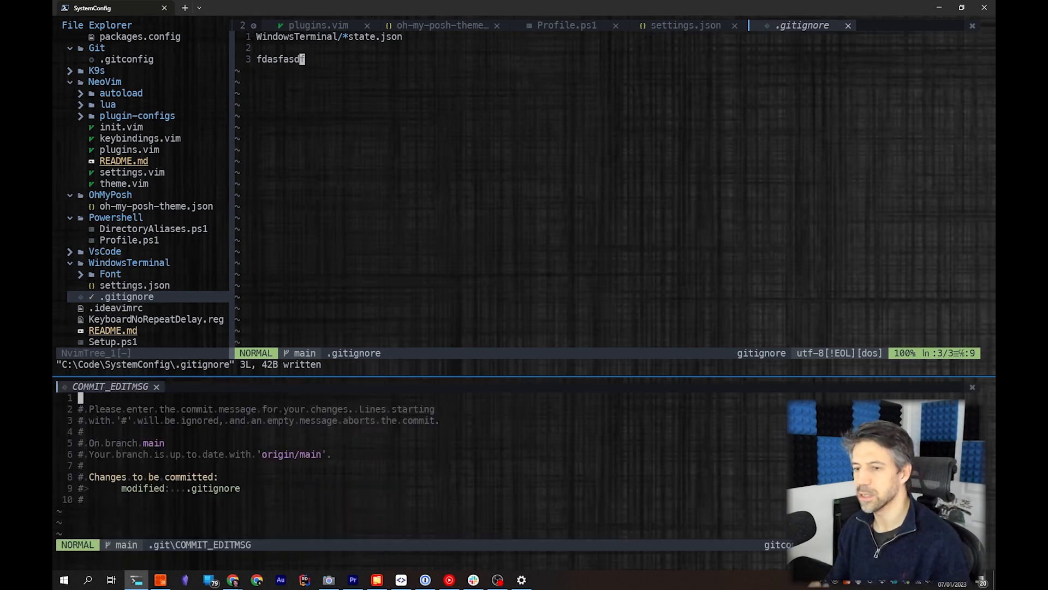
{"action": "mouse_move", "coordinate": [578, 424]}
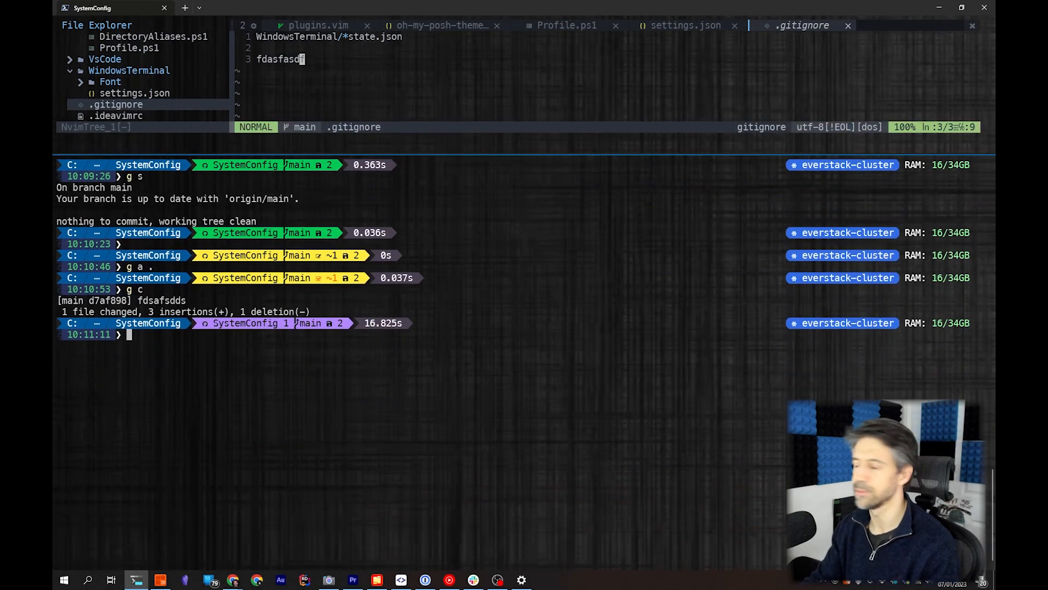
- Run 'd --help' and 'd -h | vim' through the docker alias in PowerShell
{"action": "type", "text": "d --help"}
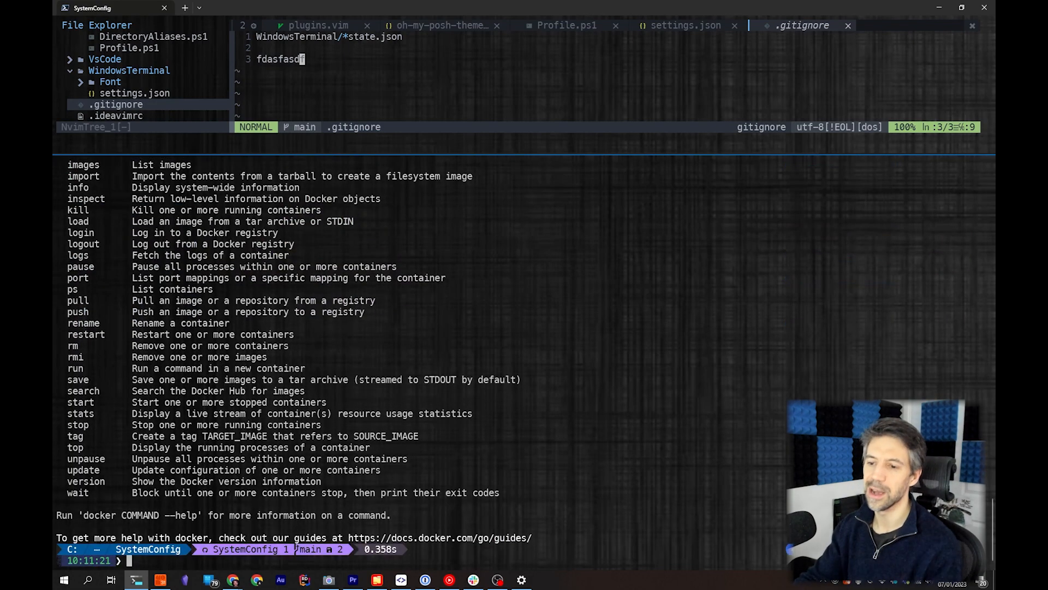
{"action": "type", "text": "d -h | vim"}
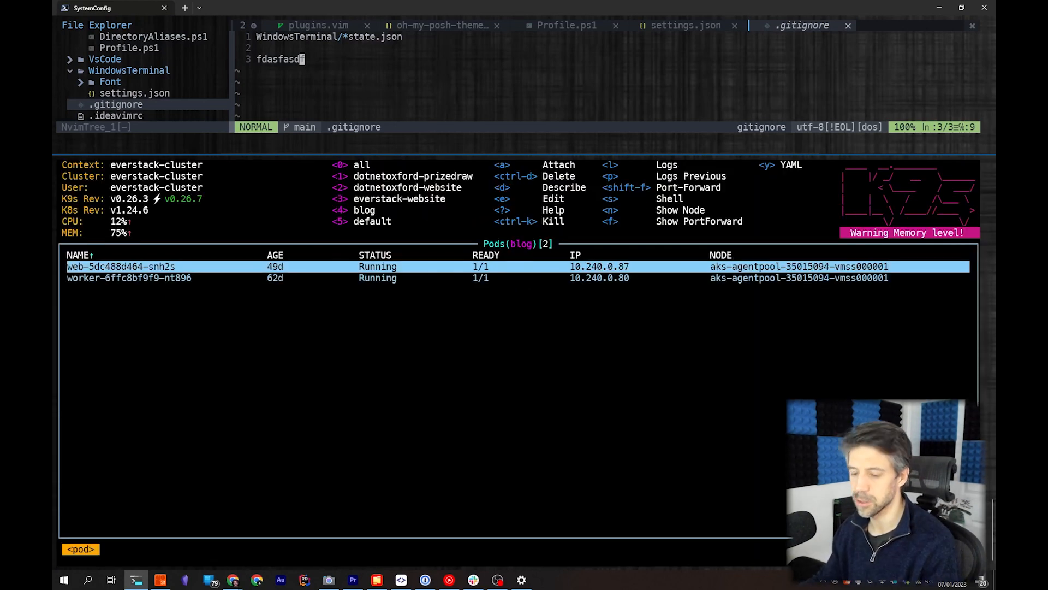
- Edit the web pod's YAML definition from k9s in Neovim, then quit it with :q
{"action": "key", "text": "e"}
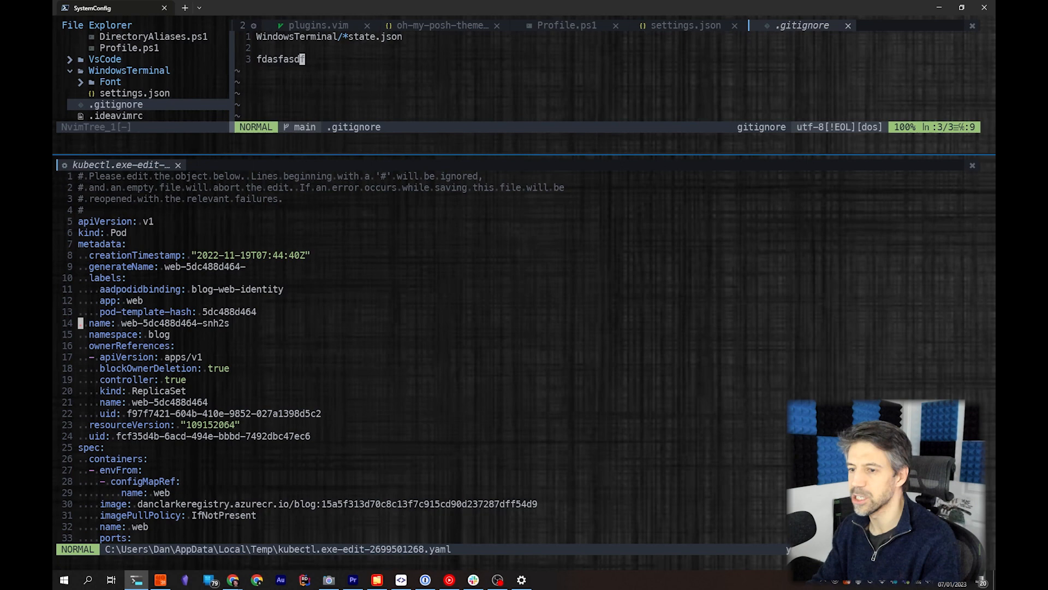
{"action": "type", "text": ":q"}
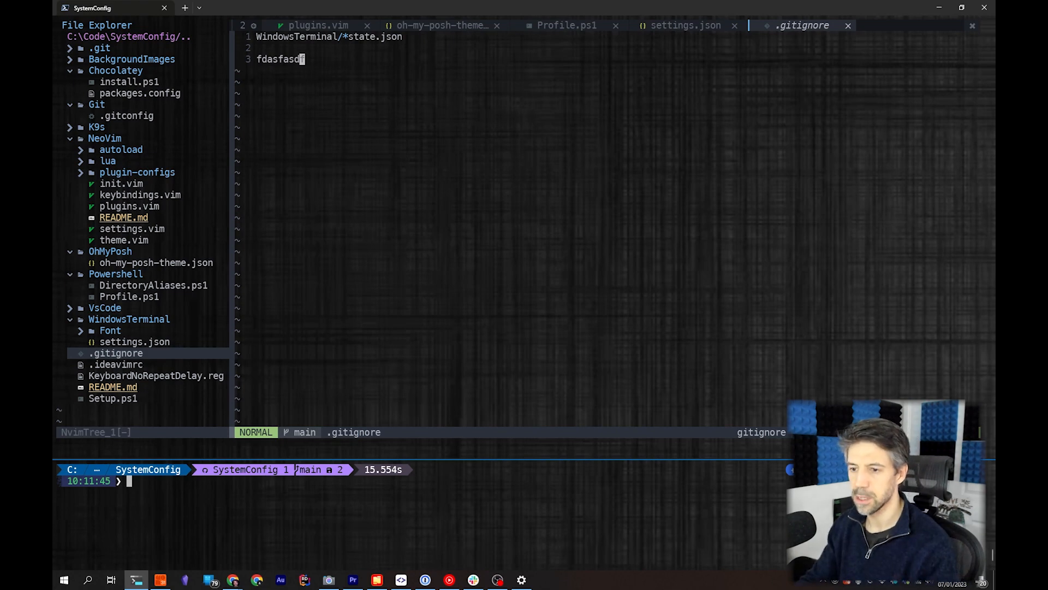
- Demo the 'dn build' and 'dn watch' aliases, then exit PowerShell to close its split
{"action": "type", "text": "dn build"}
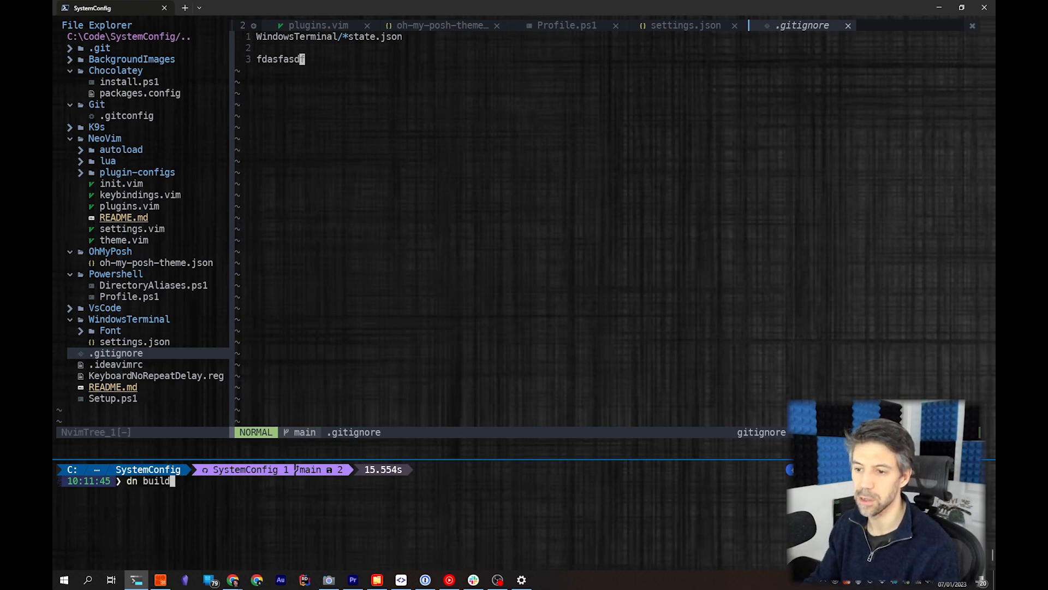
{"action": "type", "text": "watch"}
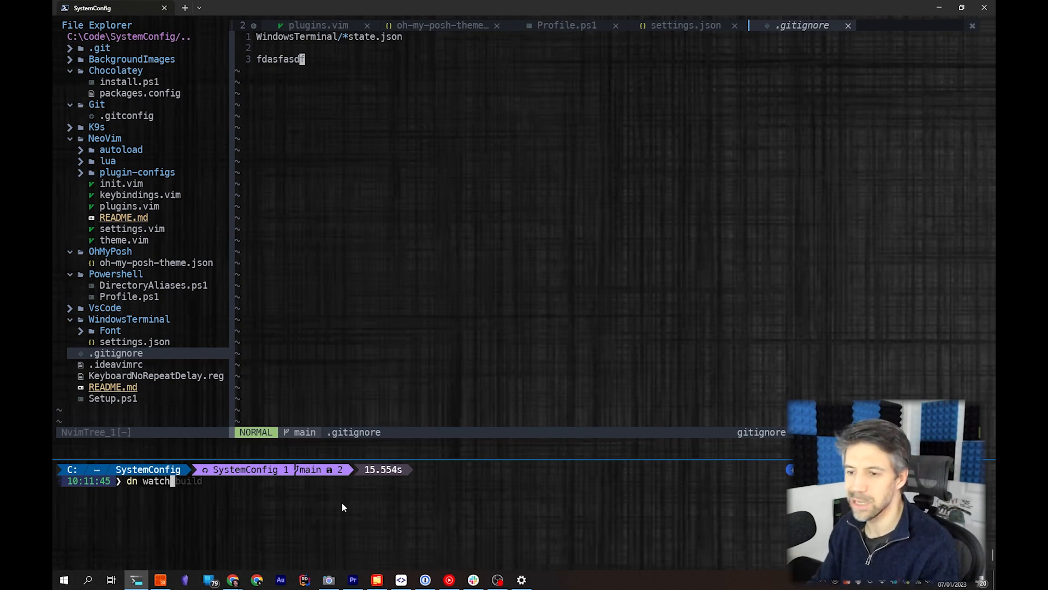
{"action": "type", "text": "exit"}
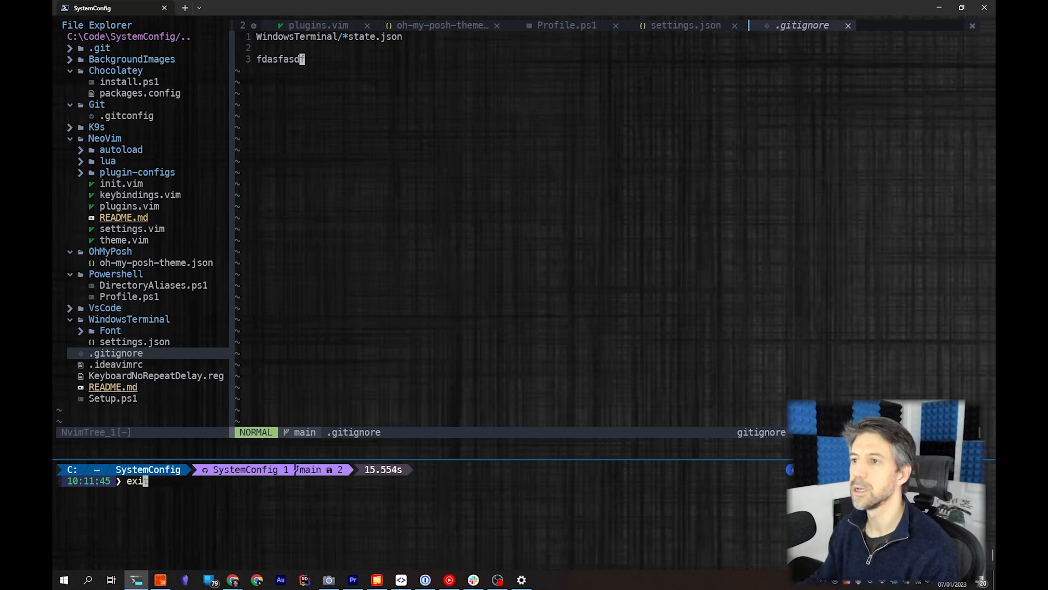
{"action": "key", "text": "Return"}
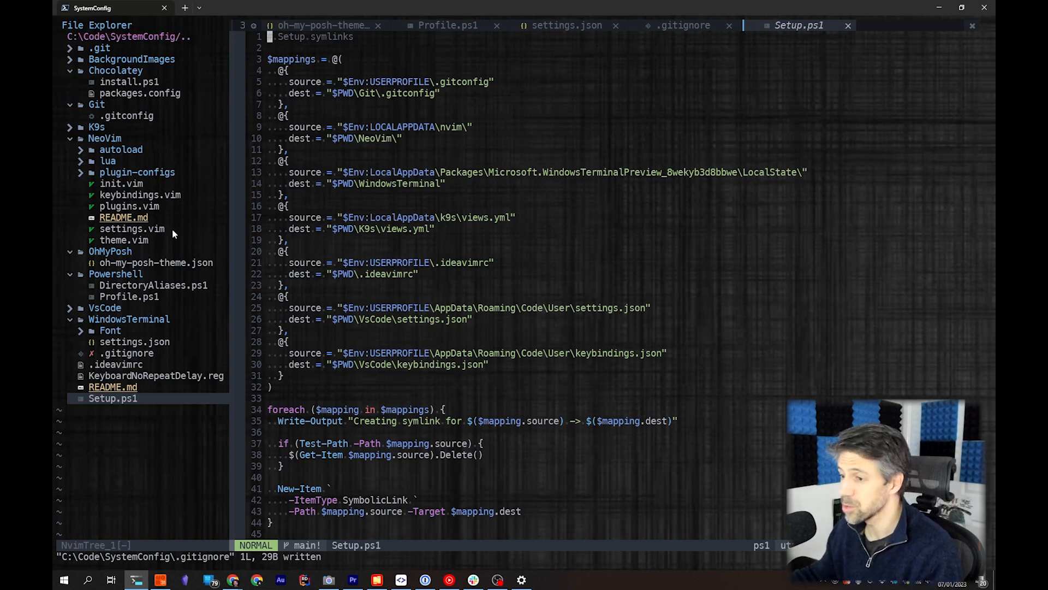
{"action": "mouse_move", "coordinate": [347, 203]}
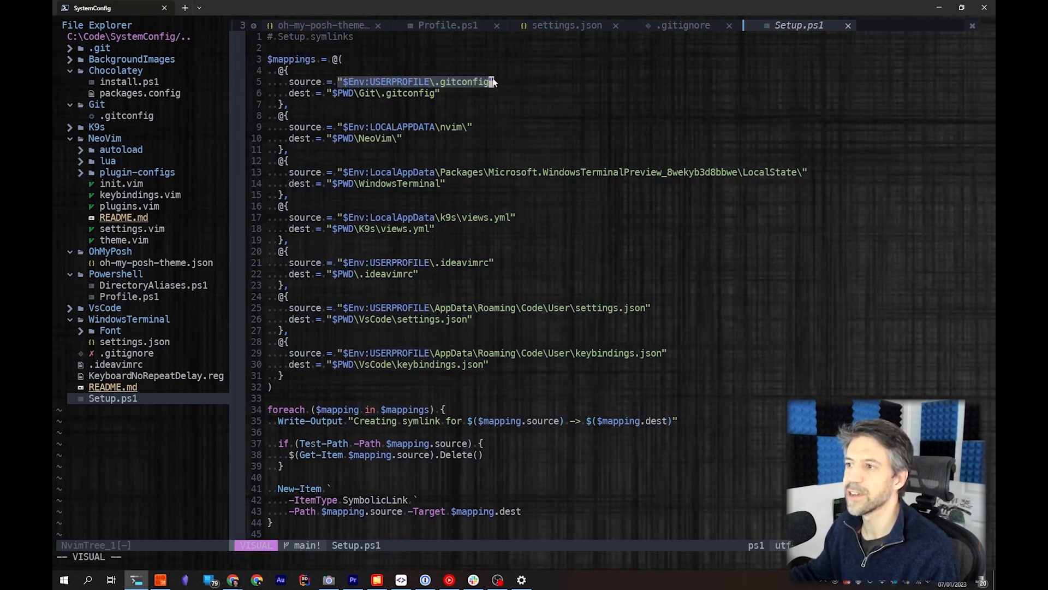
- Highlight each symlink mapping entry in Setup.ps1, ending at the k9s views.yml mapping
{"action": "key", "text": "Escape"}
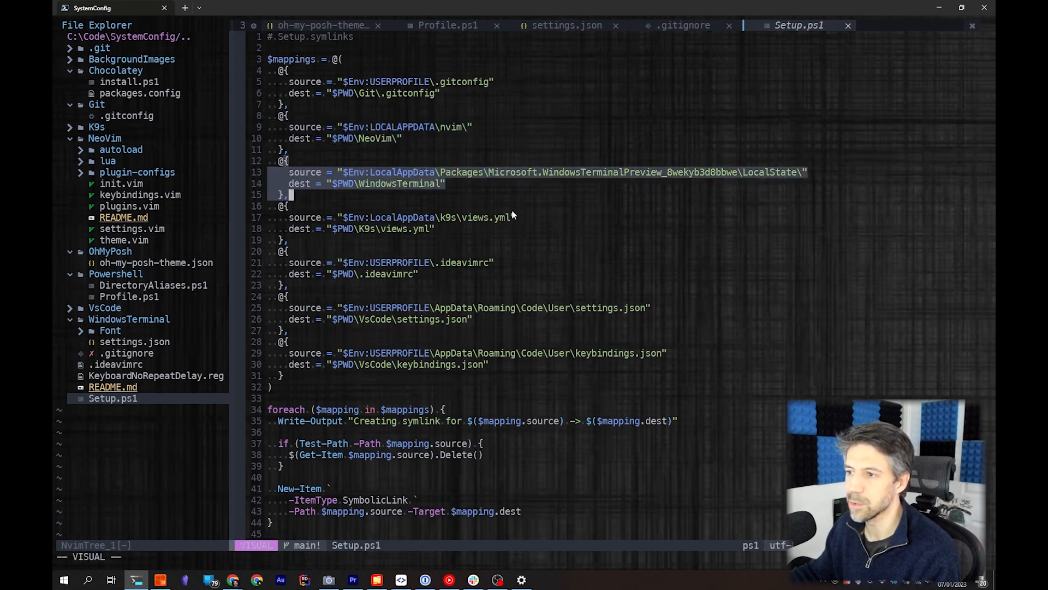
{"action": "key", "text": "j"}
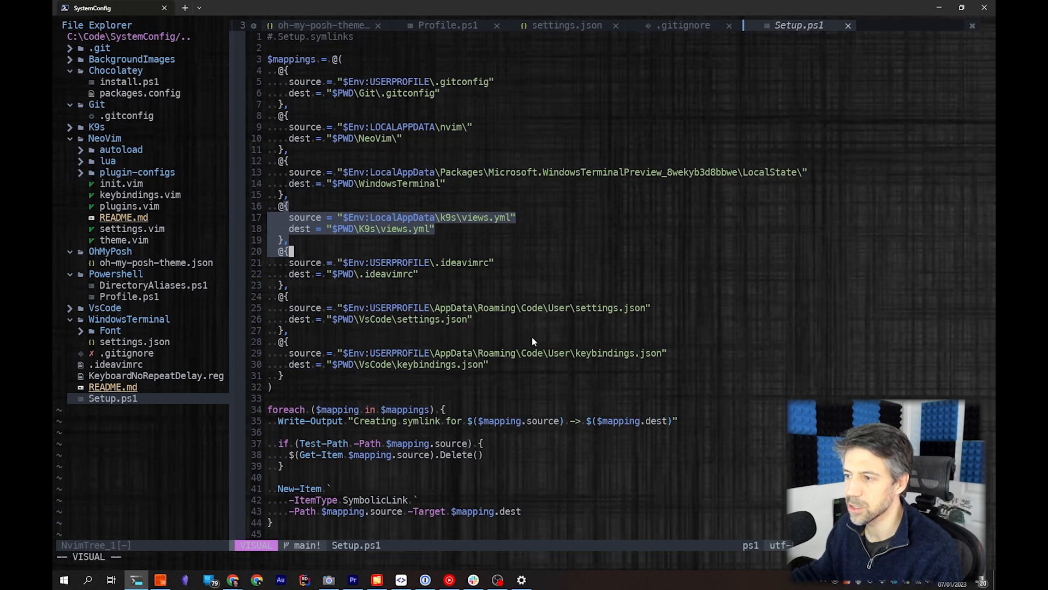
{"action": "key", "text": "Escape"}
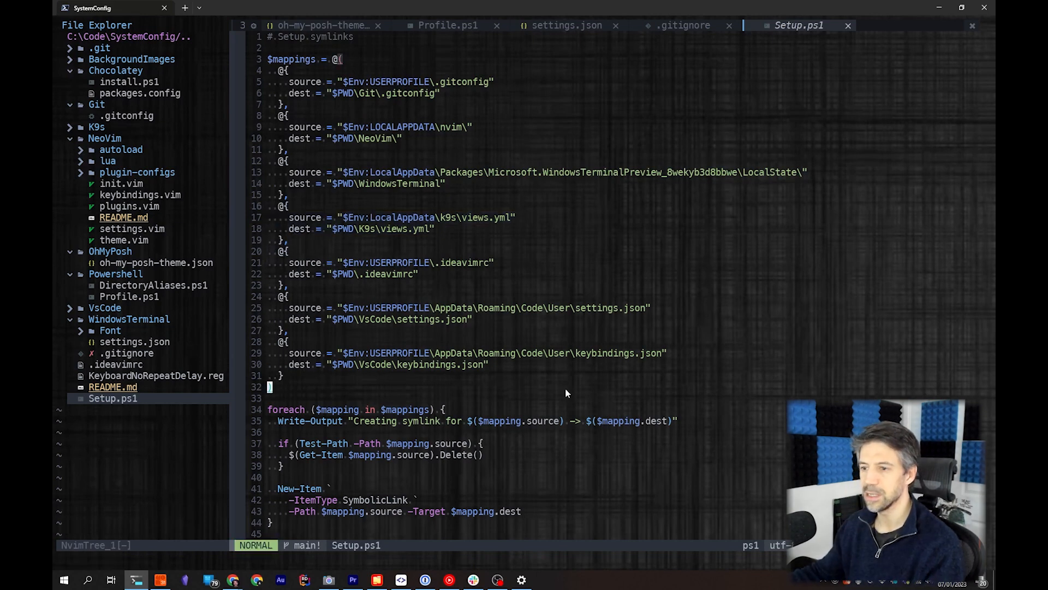
- Scroll to the PowerShell profile redirect lines and select the profile.ps1 path in the first echo
{"action": "scroll", "scroll_direction": "down", "scroll_amount": 3}
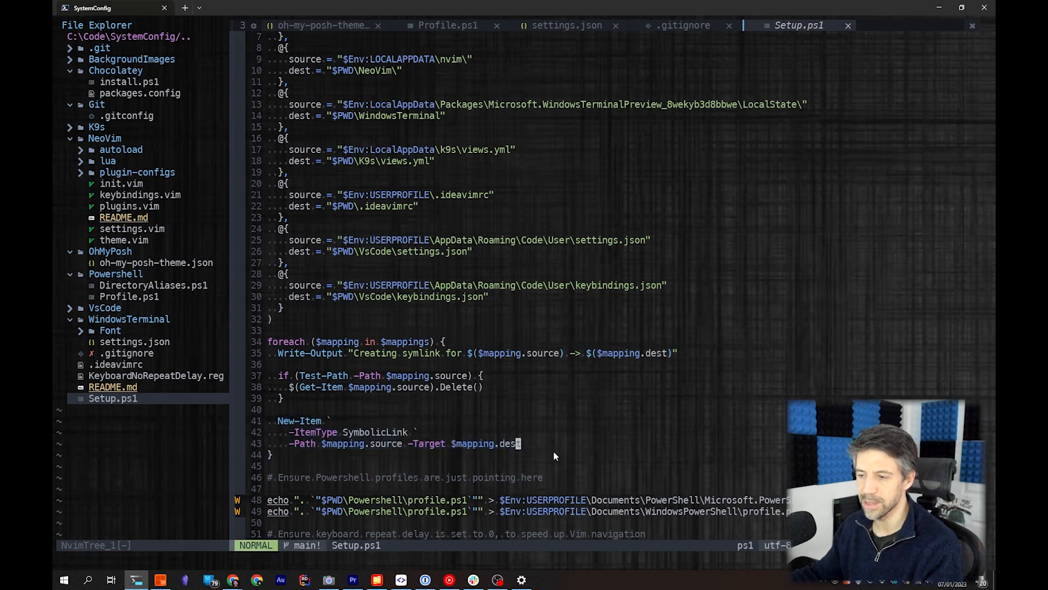
{"action": "scroll", "scroll_direction": "down", "scroll_amount": 3}
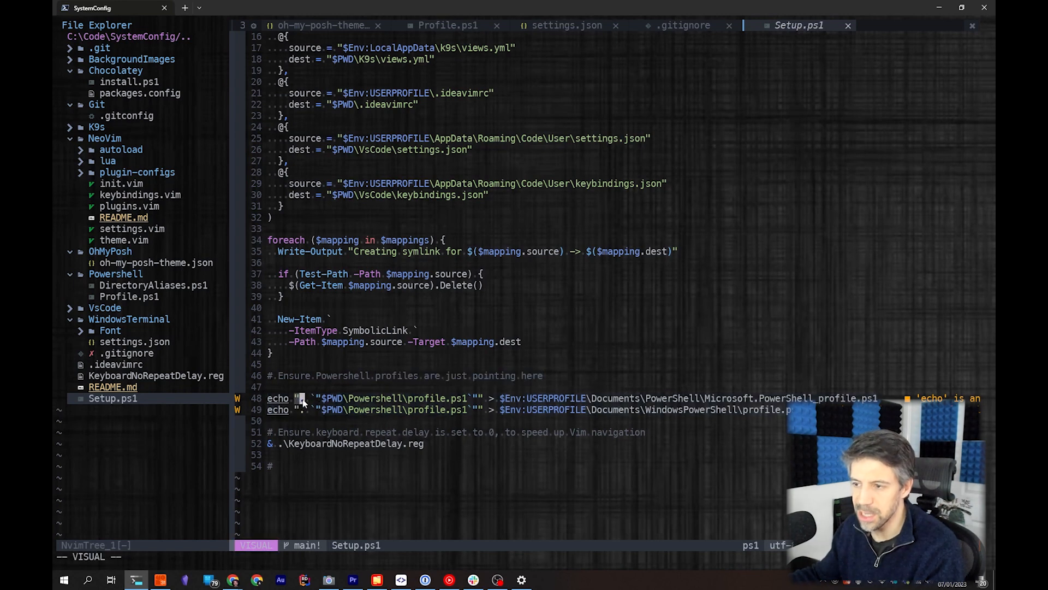
{"action": "key", "text": "Escape"}
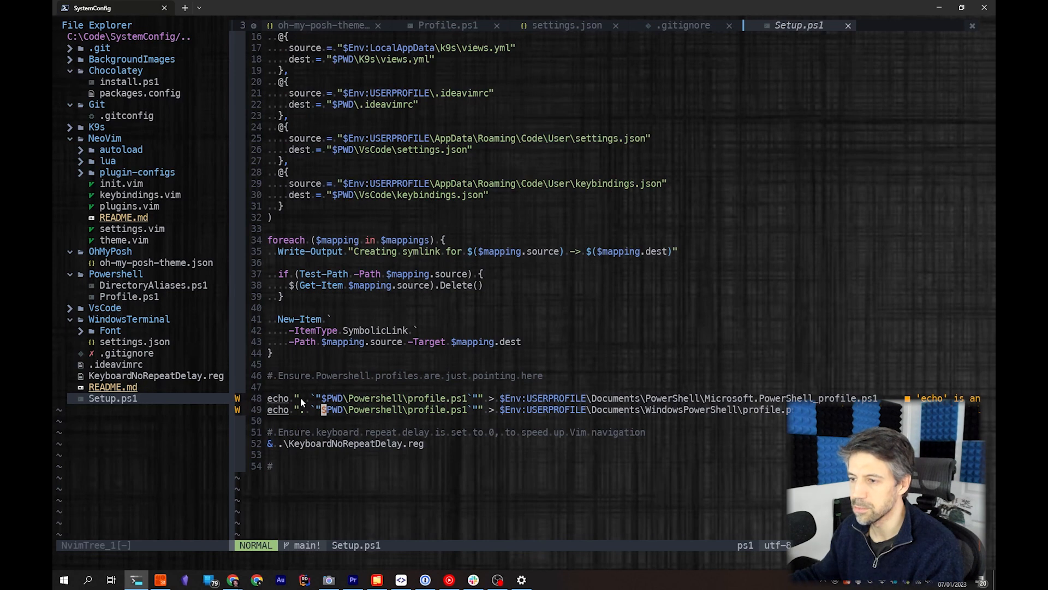
{"action": "key", "text": "v"}
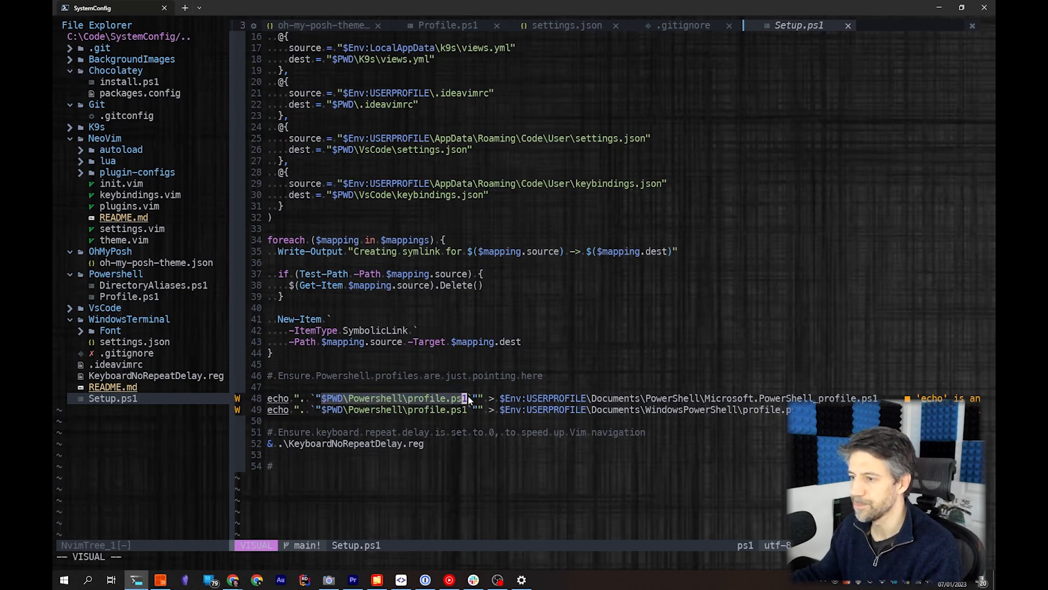